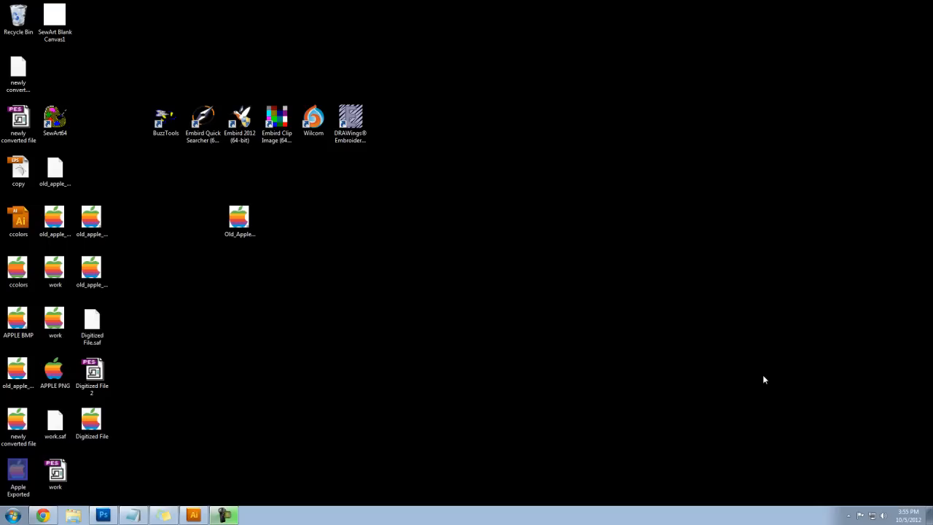
pyautogui.moveTo(185, 163)
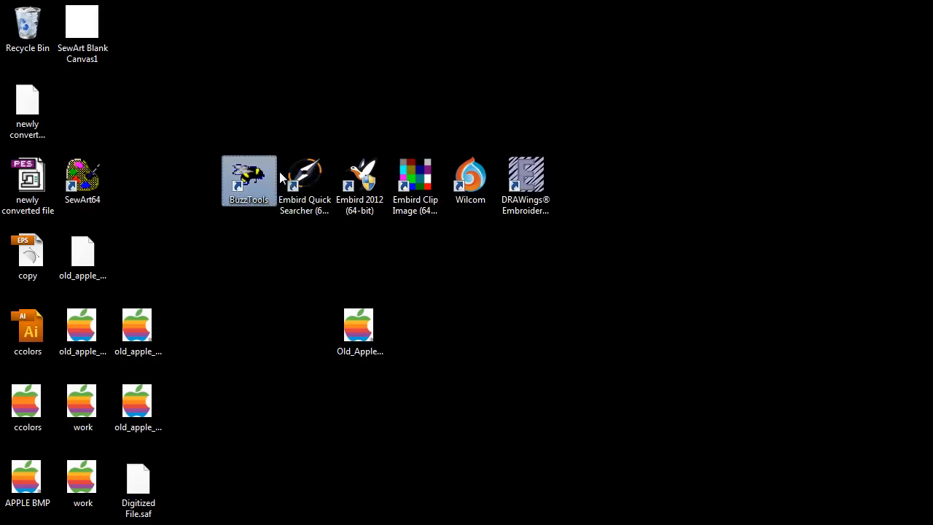
# Launch SewArt from the SewArt64 desktop shortcut and continue the demo evaluation
pyautogui.click(525, 182)
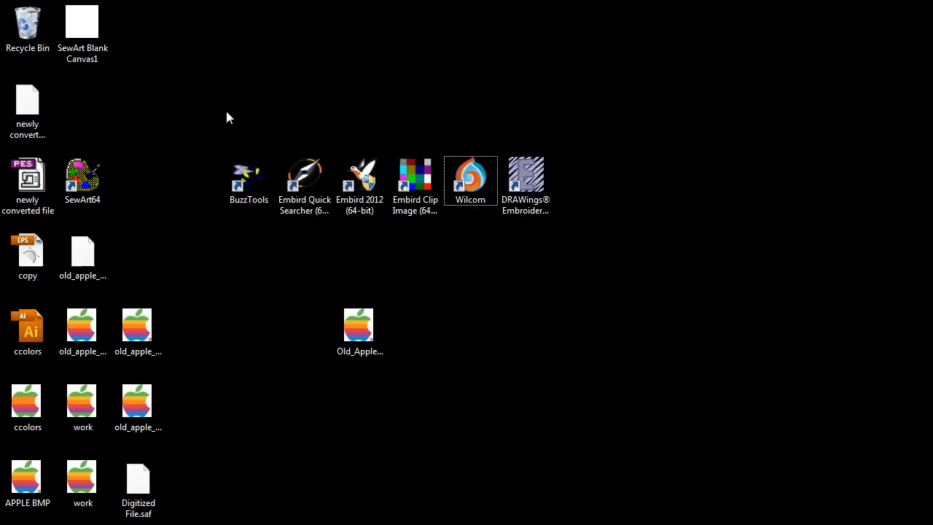
pyautogui.click(469, 181)
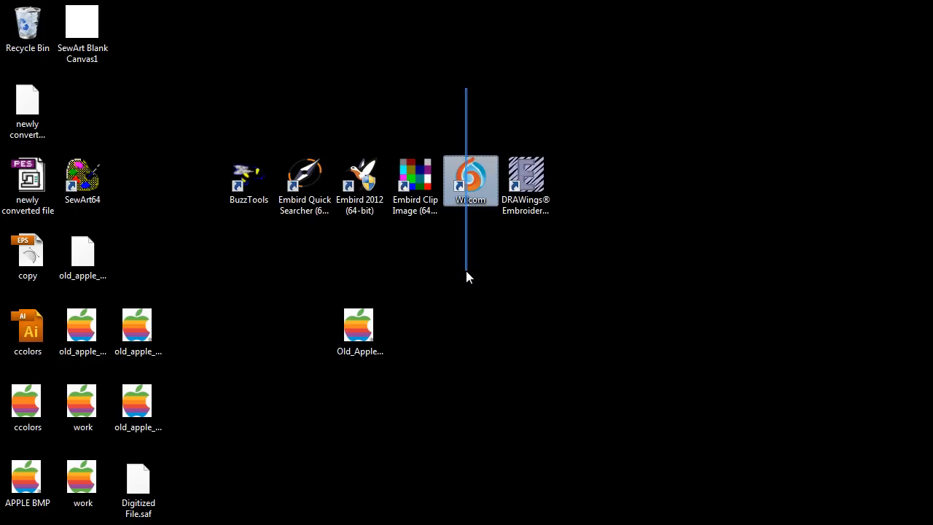
pyautogui.moveTo(469, 270)
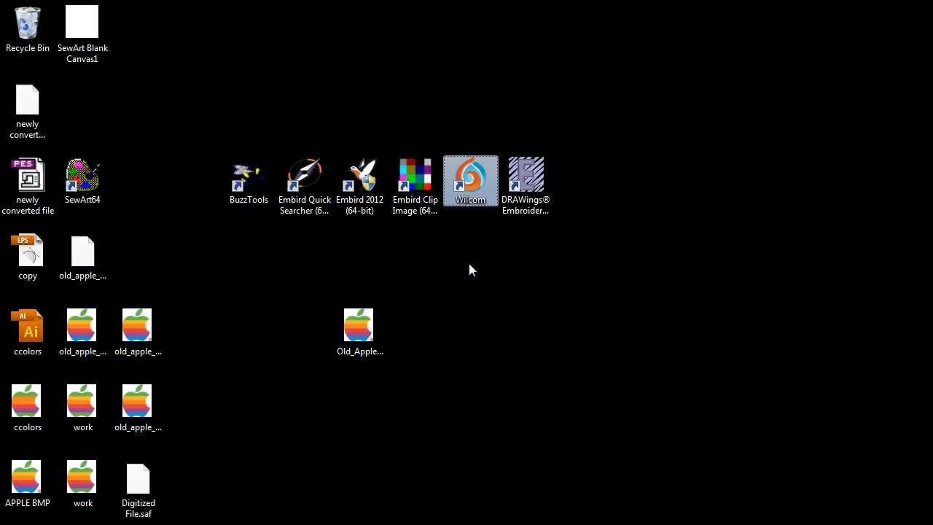
pyautogui.moveTo(478, 317)
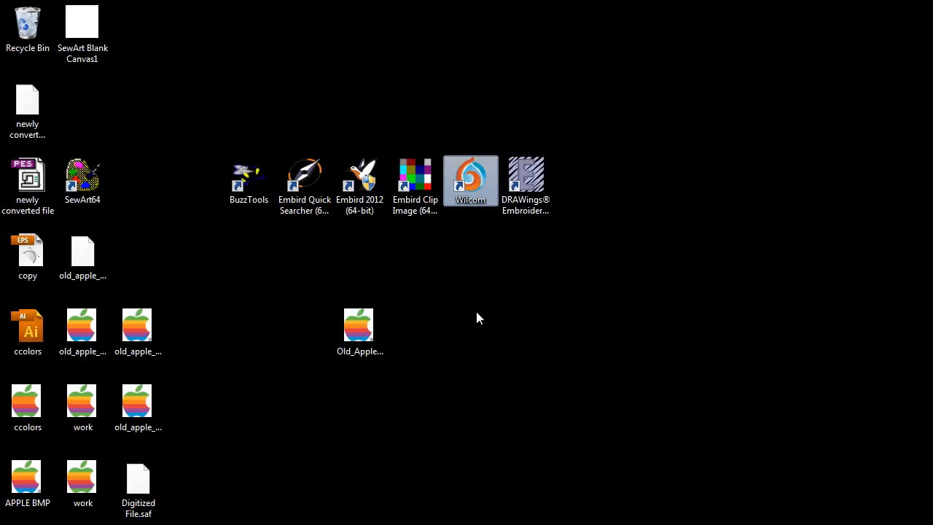
pyautogui.moveTo(105, 181)
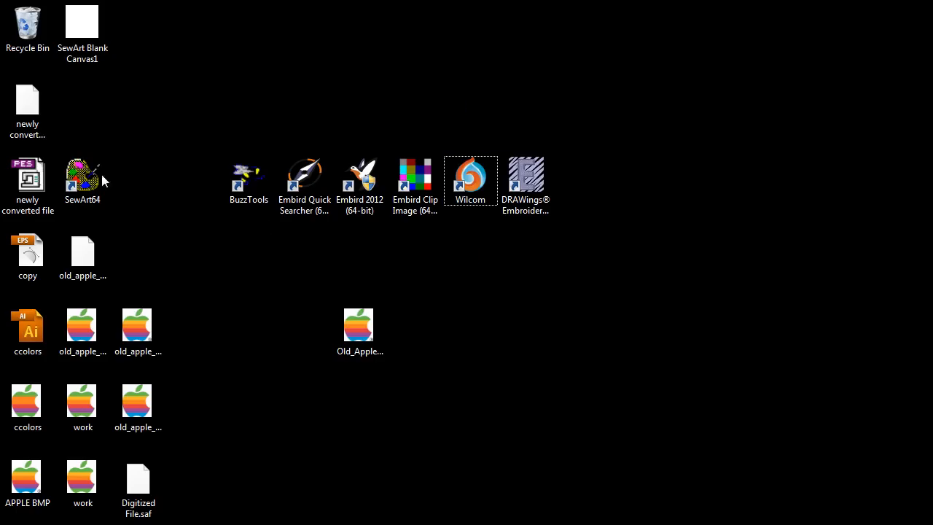
pyautogui.doubleClick(81, 175)
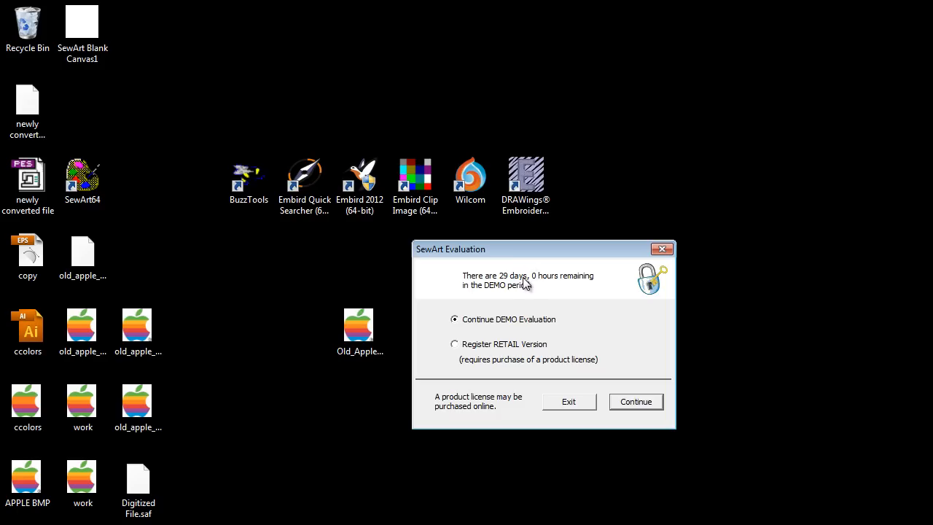
pyautogui.moveTo(523, 285)
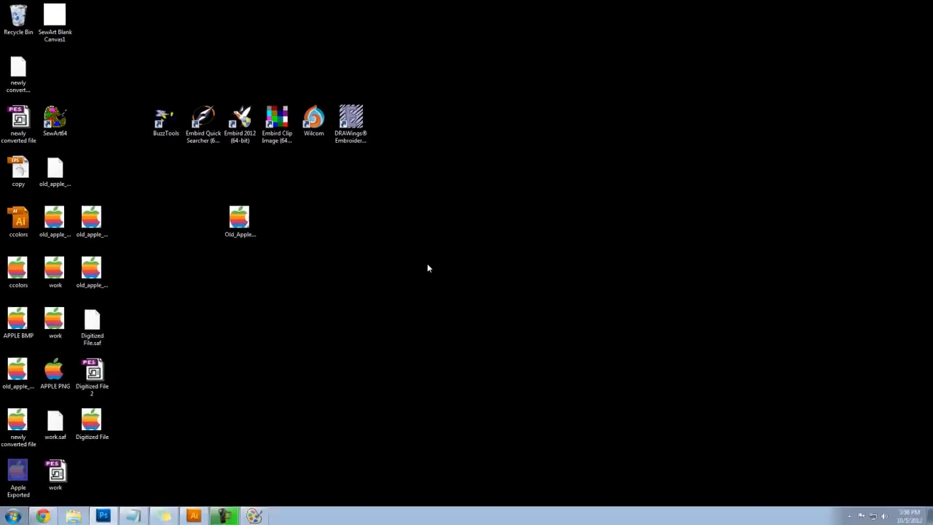
# Bring SewArt into view and open the rainbow Old_Apple_Logo image
pyautogui.doubleClick(56, 15)
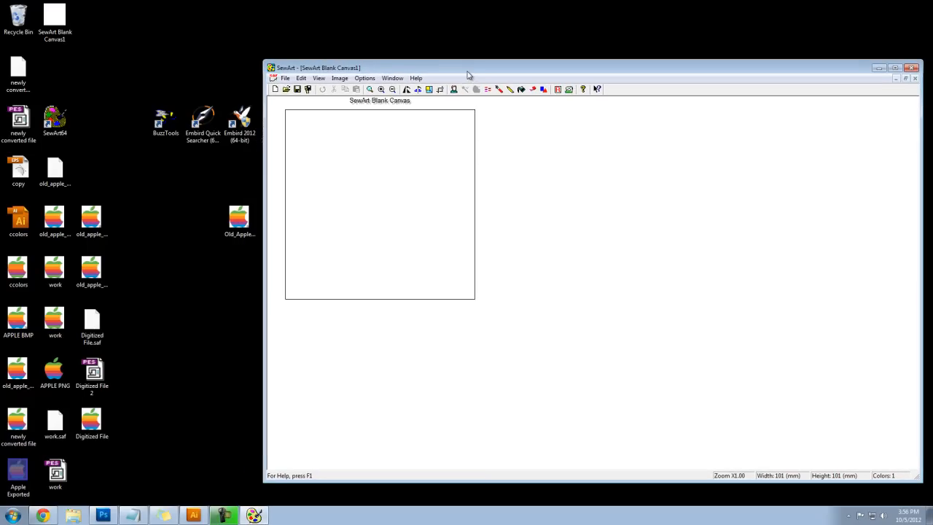
pyautogui.click(239, 218)
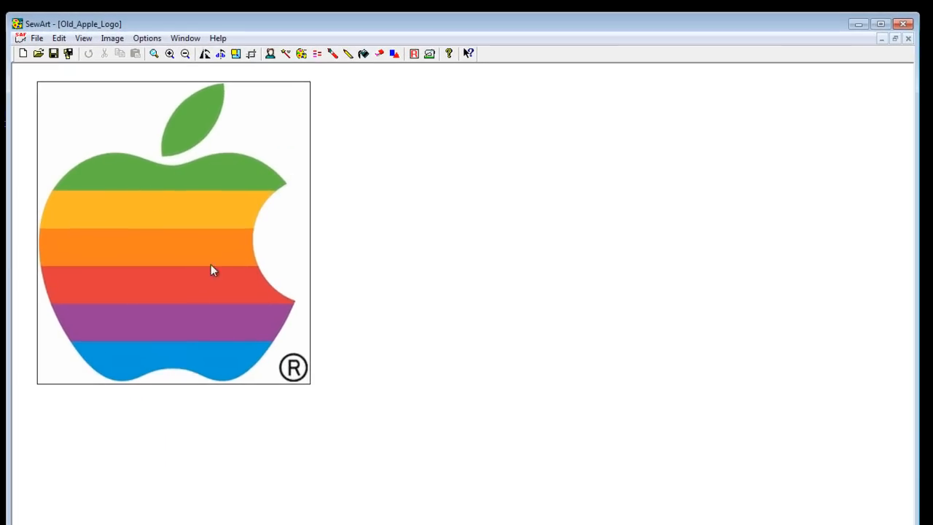
pyautogui.moveTo(177, 291)
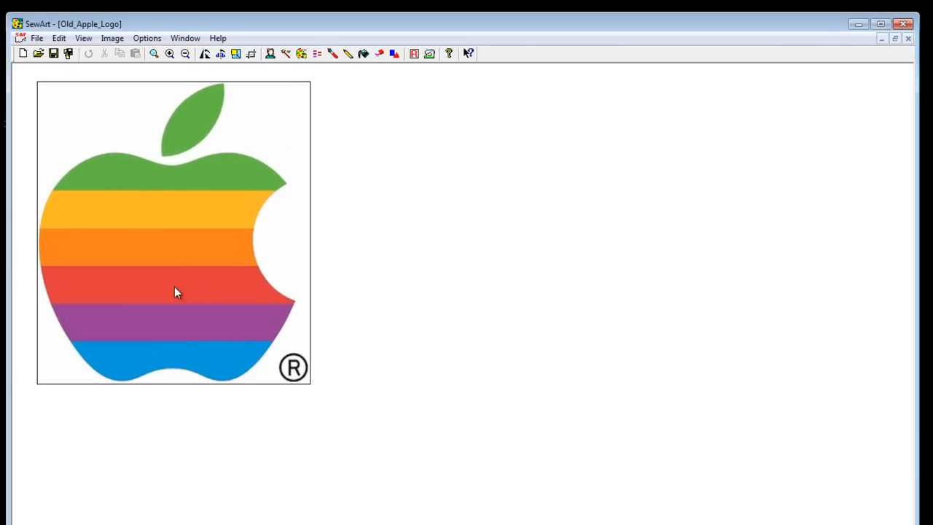
pyautogui.moveTo(221, 358)
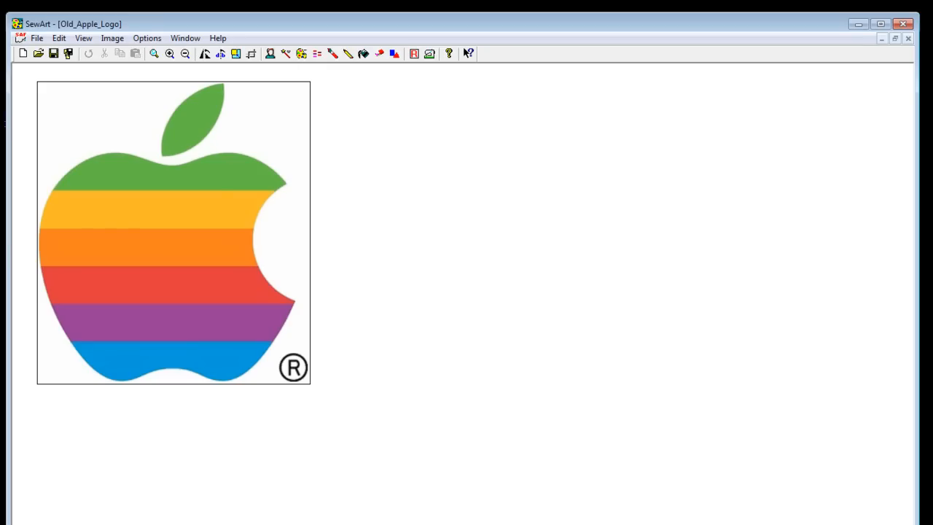
pyautogui.moveTo(64, 268)
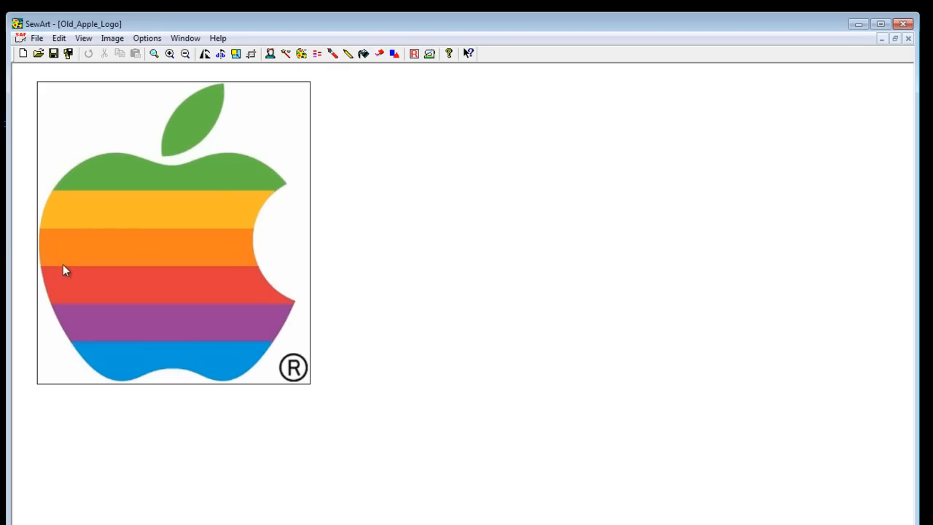
pyautogui.moveTo(276, 350)
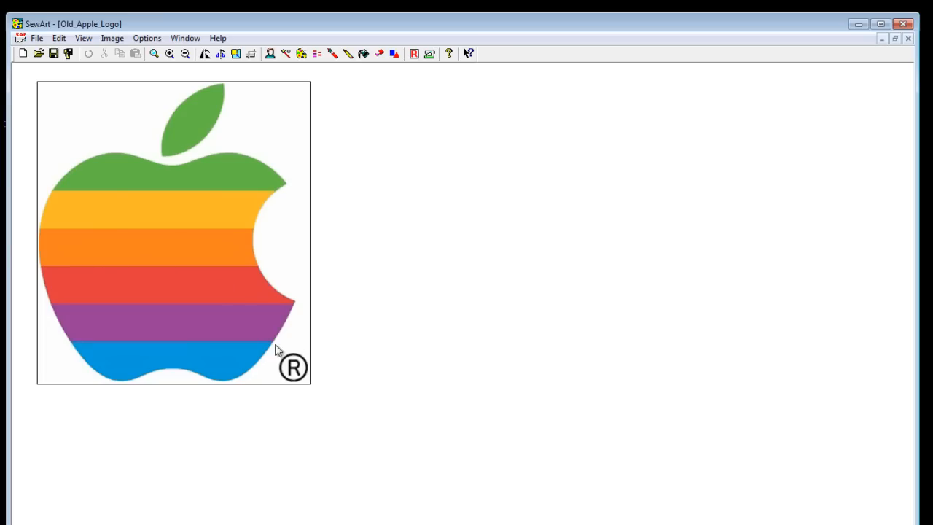
pyautogui.moveTo(290, 378)
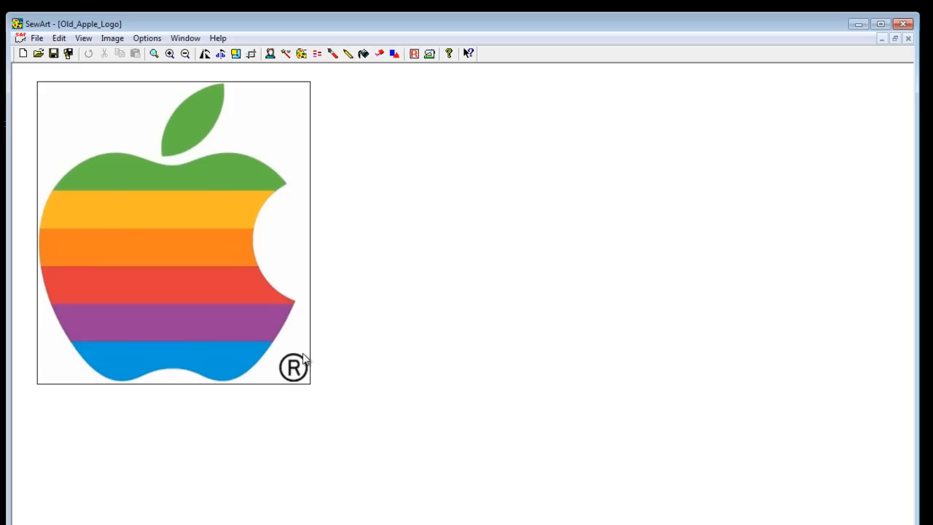
pyautogui.moveTo(242, 324)
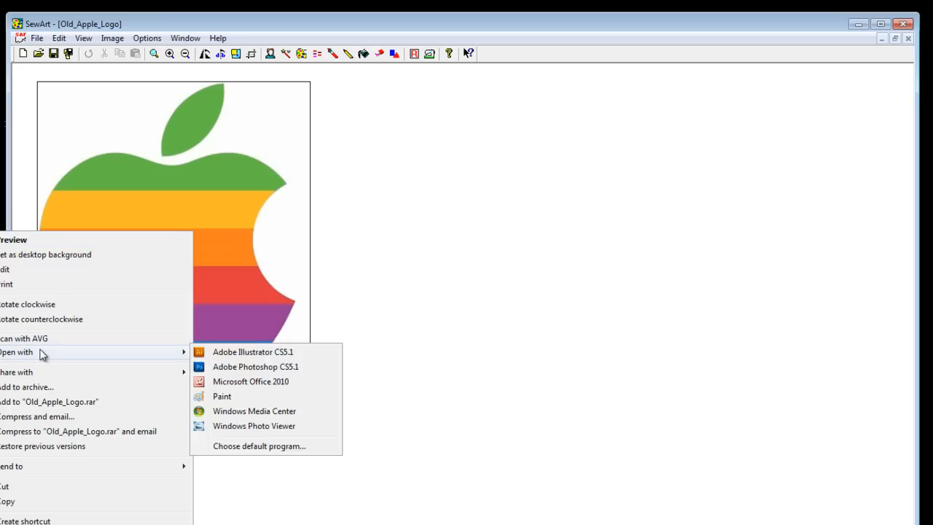
# In Photoshop CS5, paint the ® symbol white and save the logo as a new JPEG copy
pyautogui.click(255, 367)
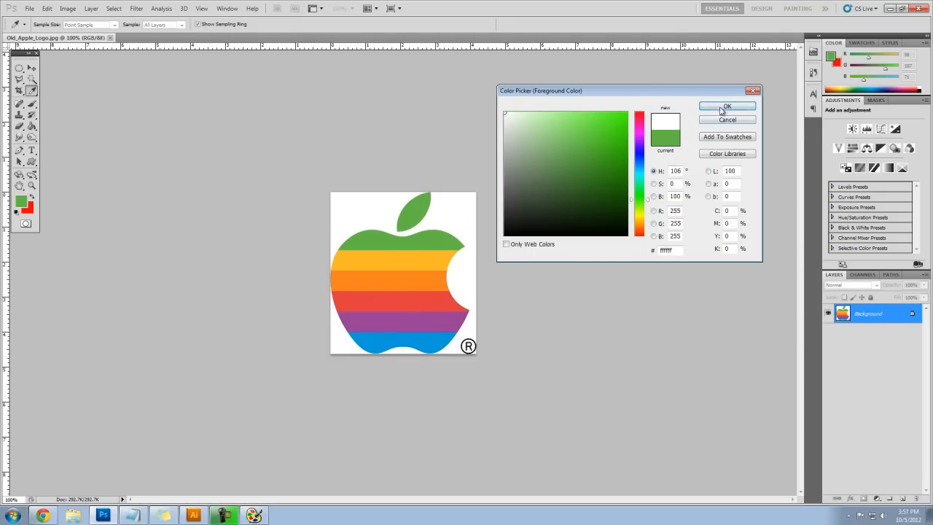
pyautogui.click(726, 105)
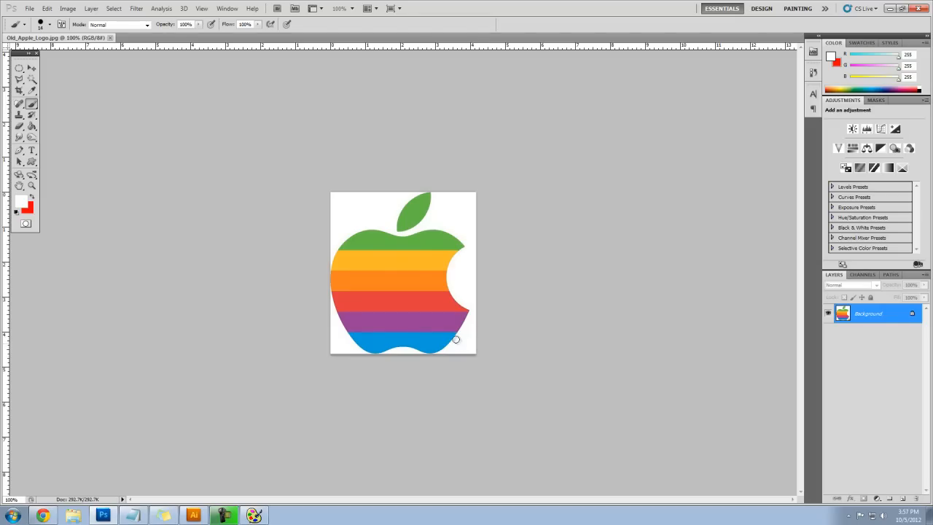
pyautogui.click(29, 9)
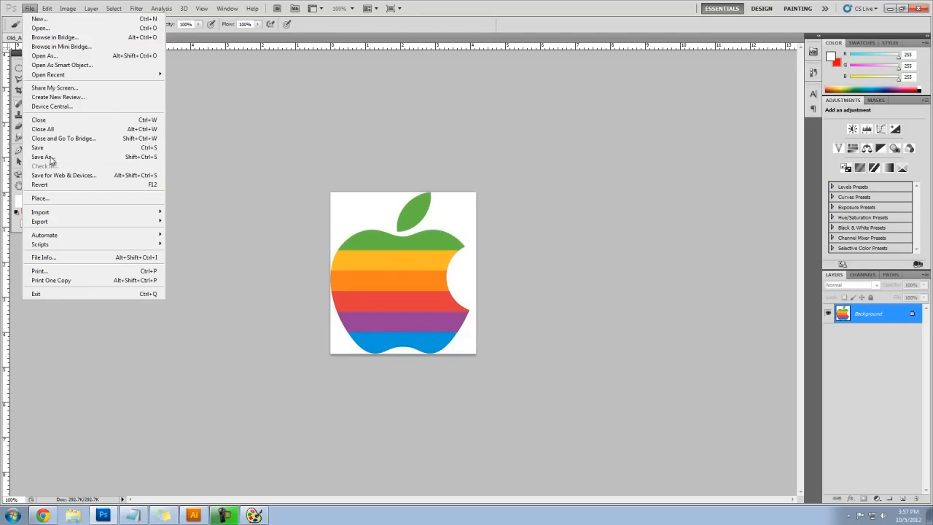
pyautogui.click(40, 157)
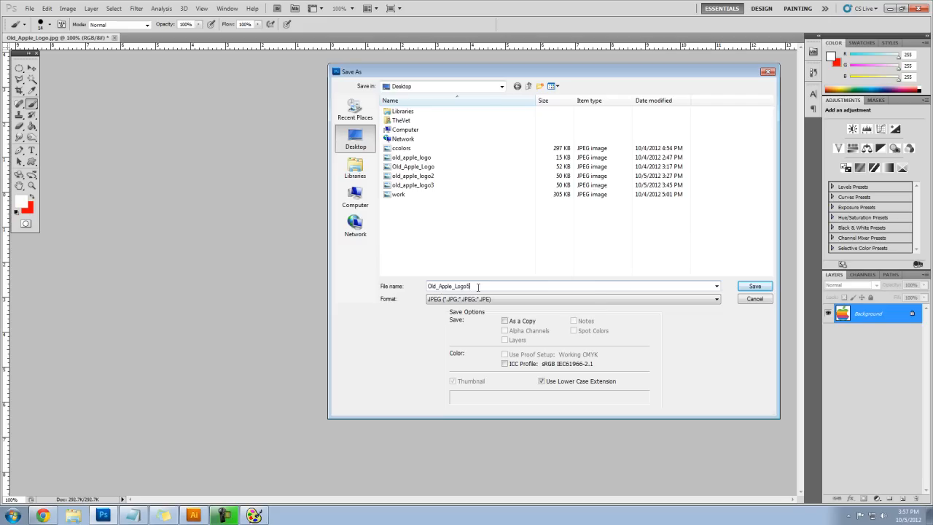
pyautogui.click(755, 286)
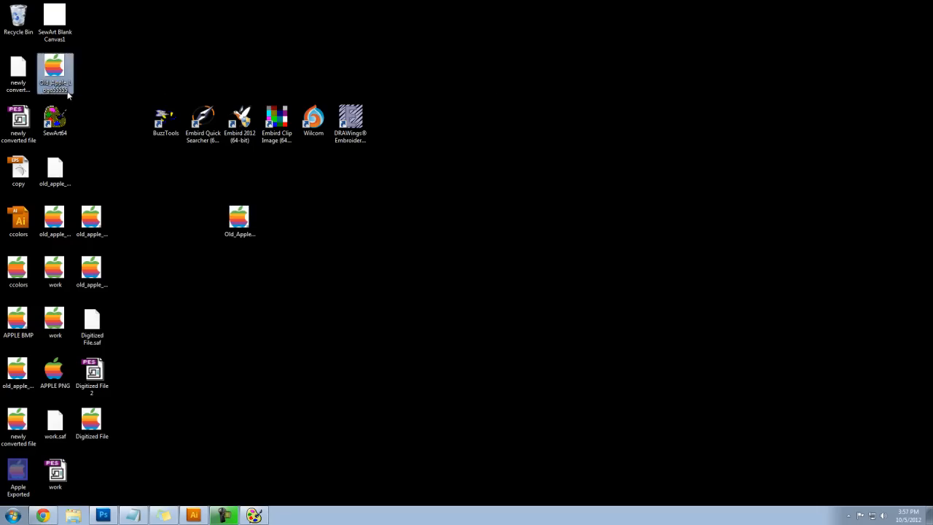
# Open the edited Old_Apple_Logo55555 copy in SewArt
pyautogui.doubleClick(56, 73)
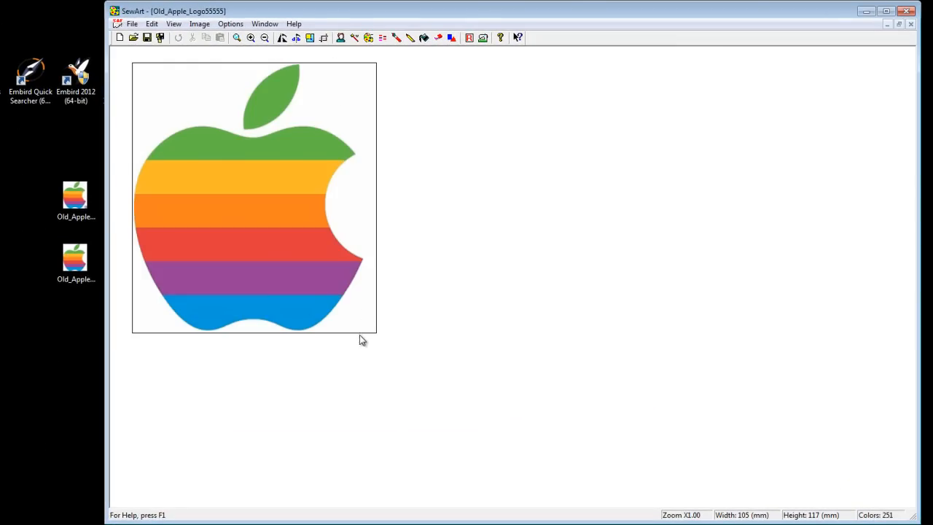
pyautogui.moveTo(419, 184)
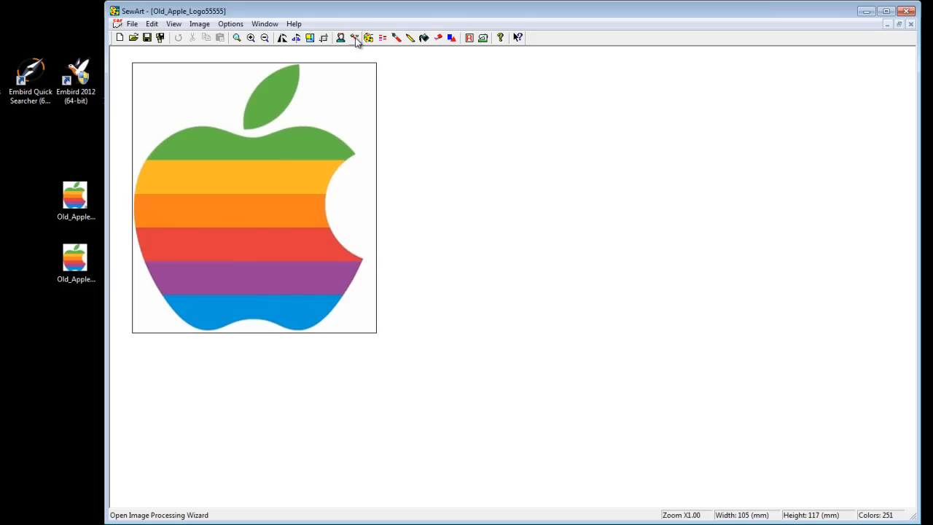
pyautogui.moveTo(356, 38)
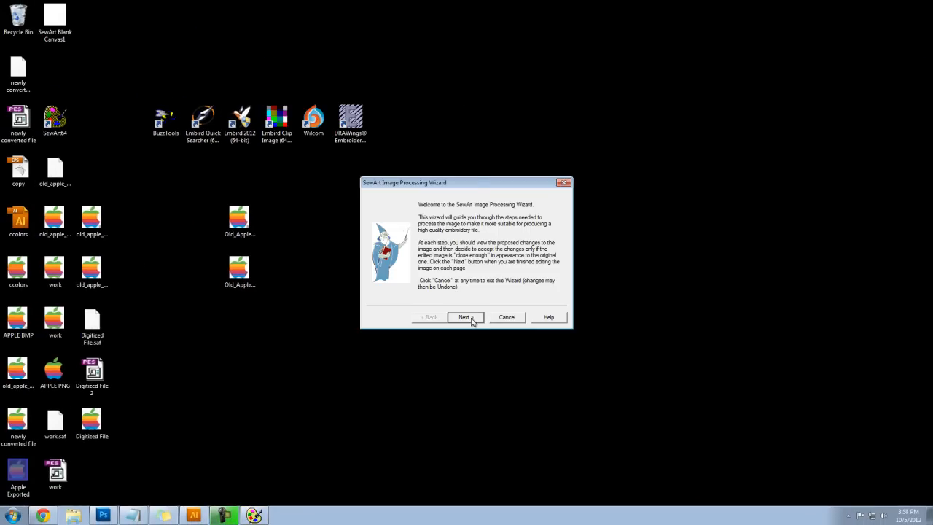
# Start the Image Processing Wizard and preview reductions of 100, 94, 62 and 31 colours
pyautogui.click(465, 318)
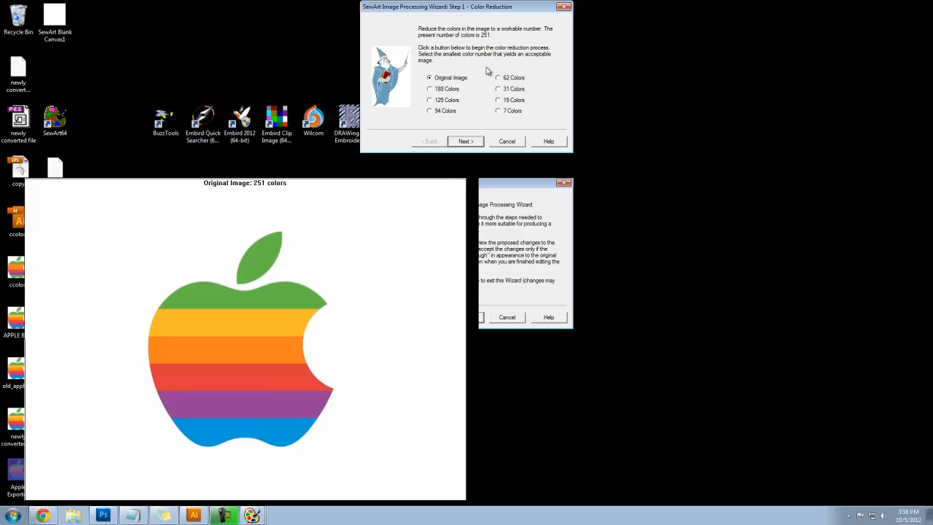
pyautogui.moveTo(444, 110)
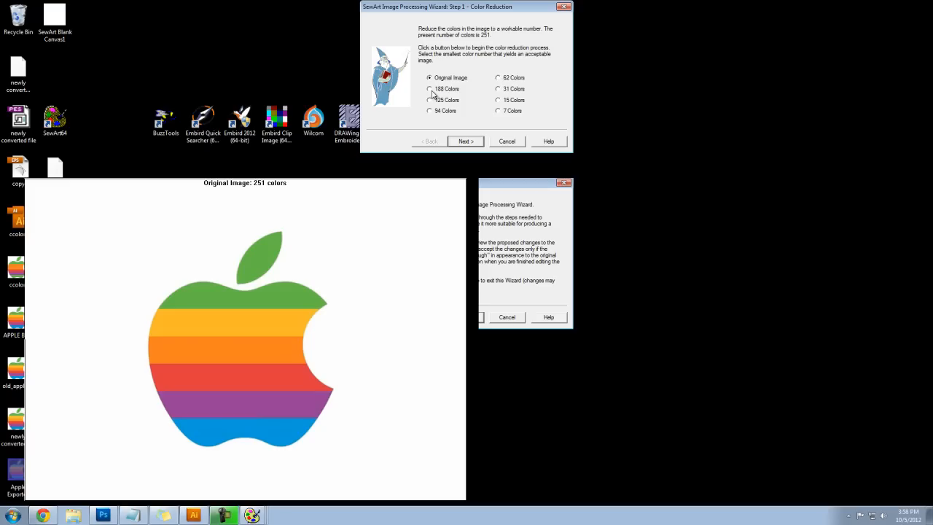
pyautogui.click(428, 89)
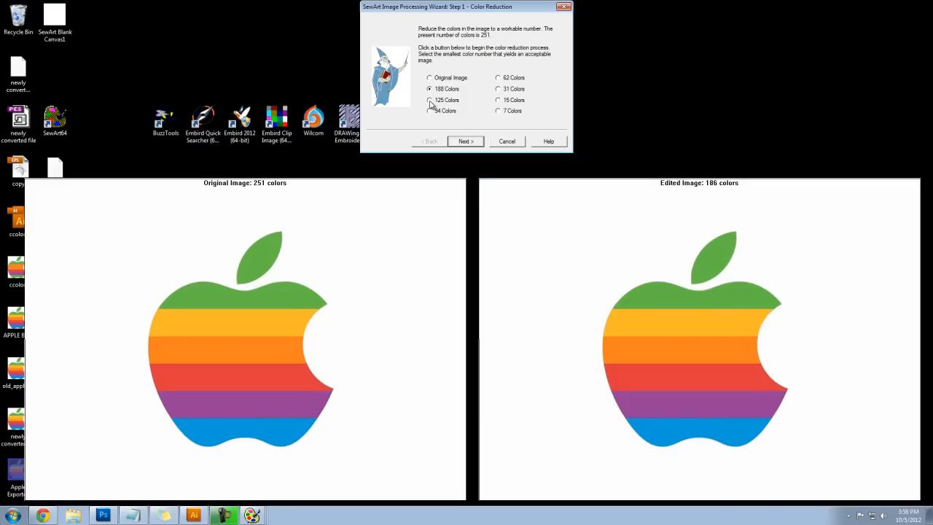
pyautogui.click(429, 111)
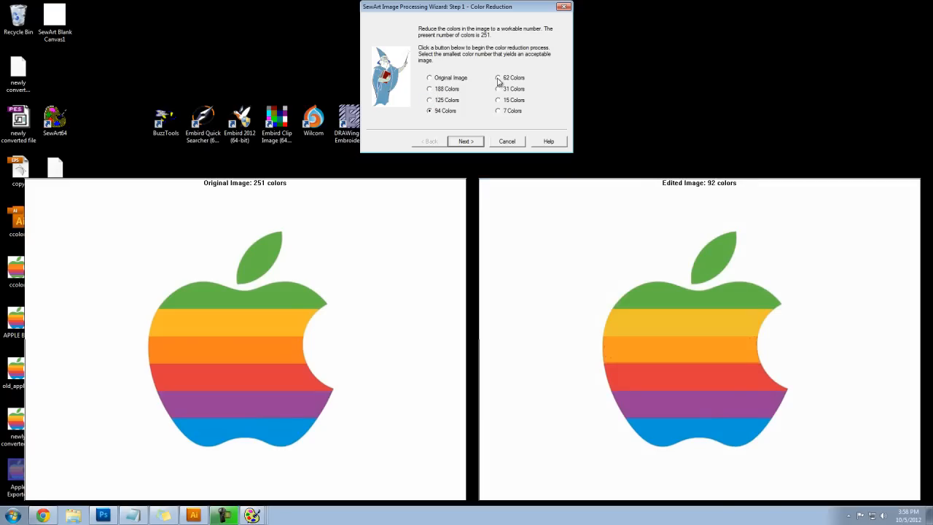
pyautogui.click(498, 77)
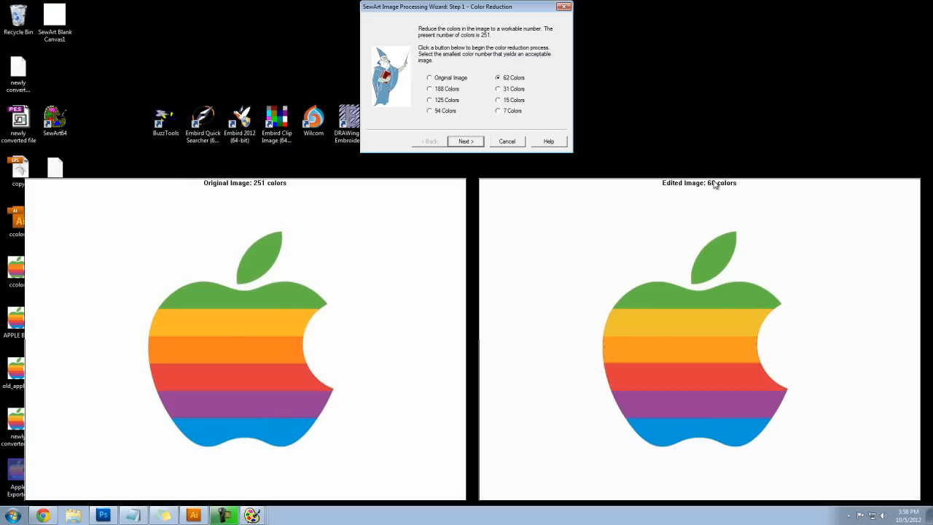
pyautogui.click(499, 89)
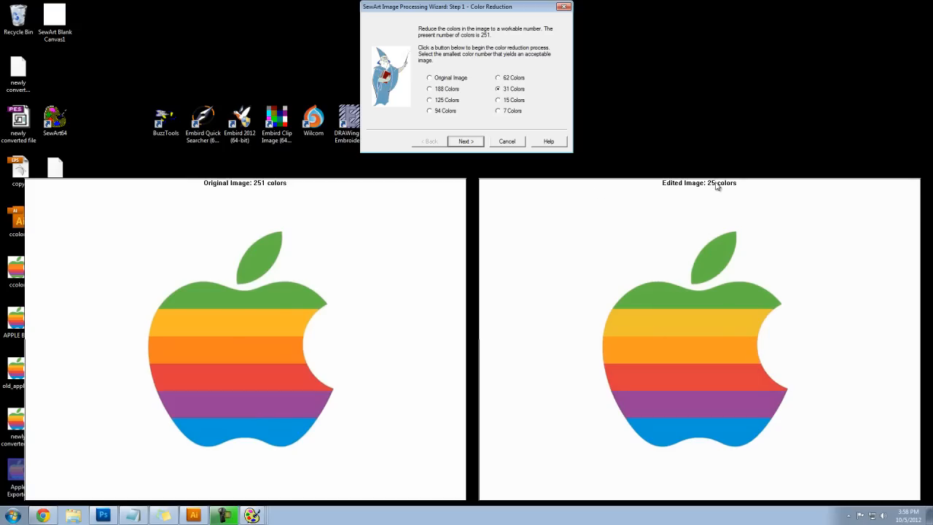
# Compare the 15- and 7-colour previews, then keep the 31-colour reduction
pyautogui.click(498, 99)
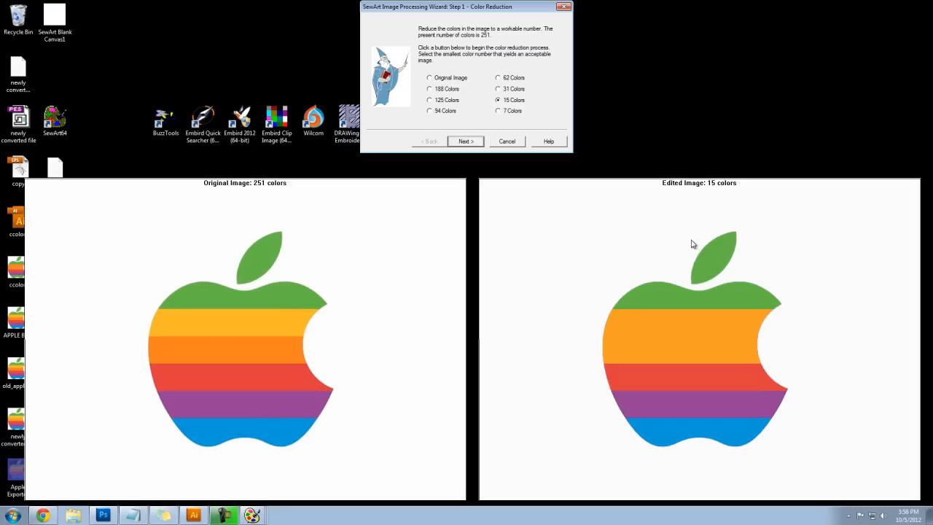
pyautogui.moveTo(561, 323)
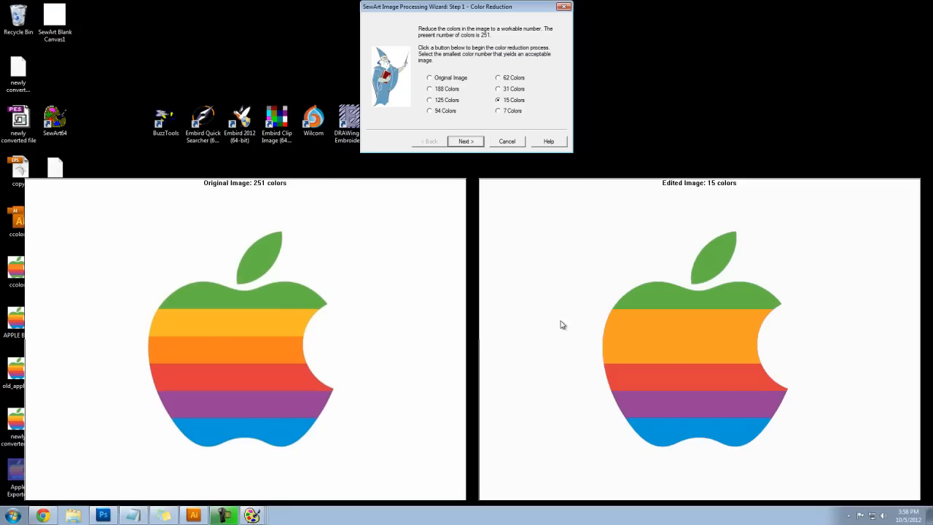
pyautogui.moveTo(402, 256)
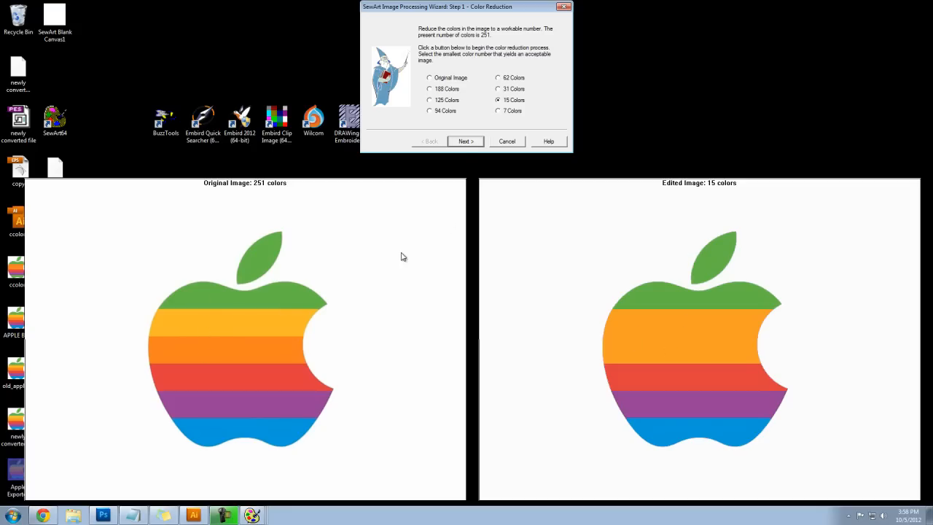
pyautogui.click(498, 110)
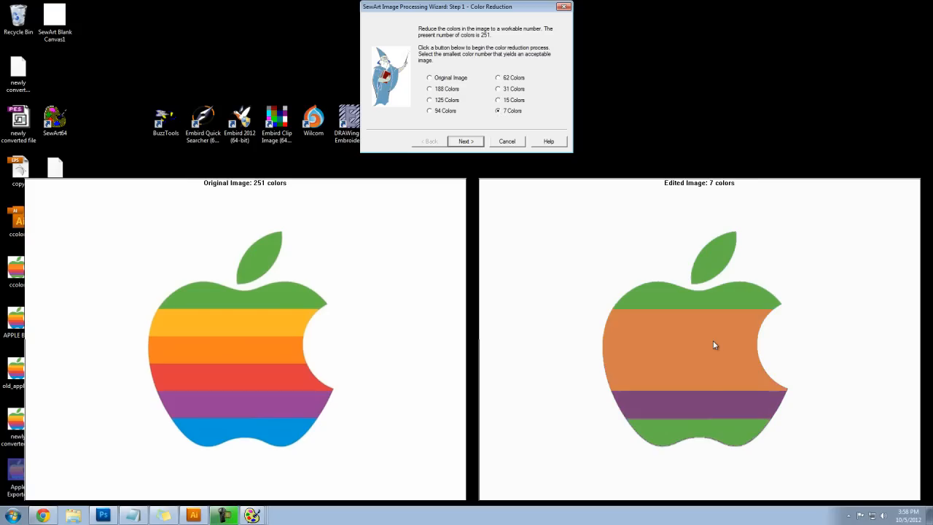
pyautogui.moveTo(662, 322)
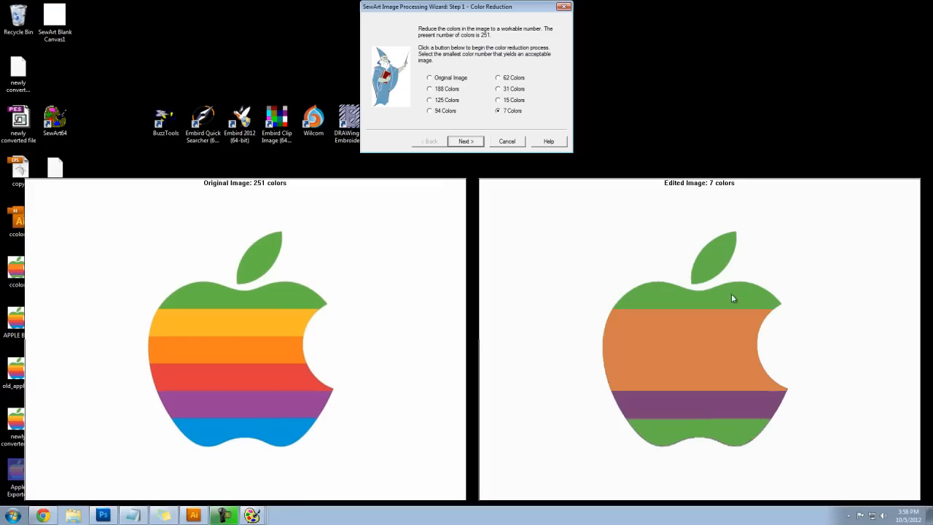
pyautogui.click(499, 99)
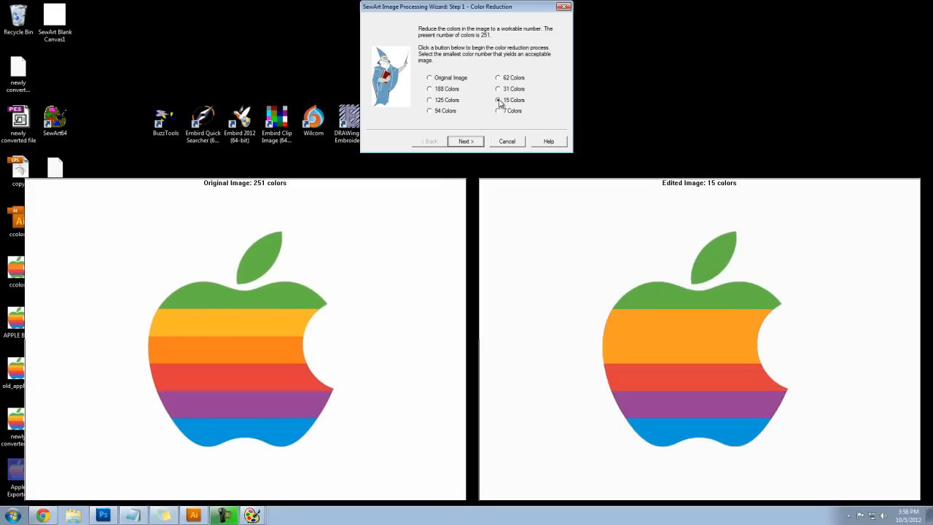
pyautogui.click(498, 89)
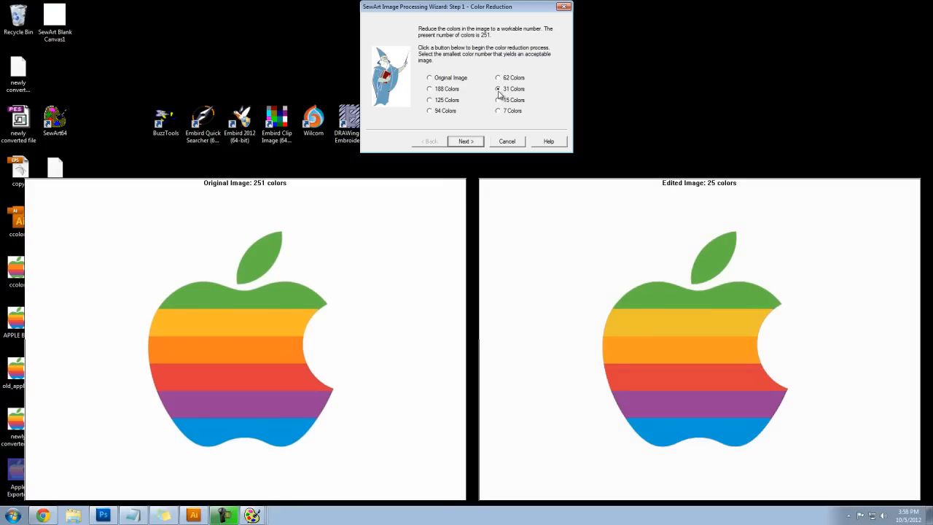
pyautogui.click(499, 89)
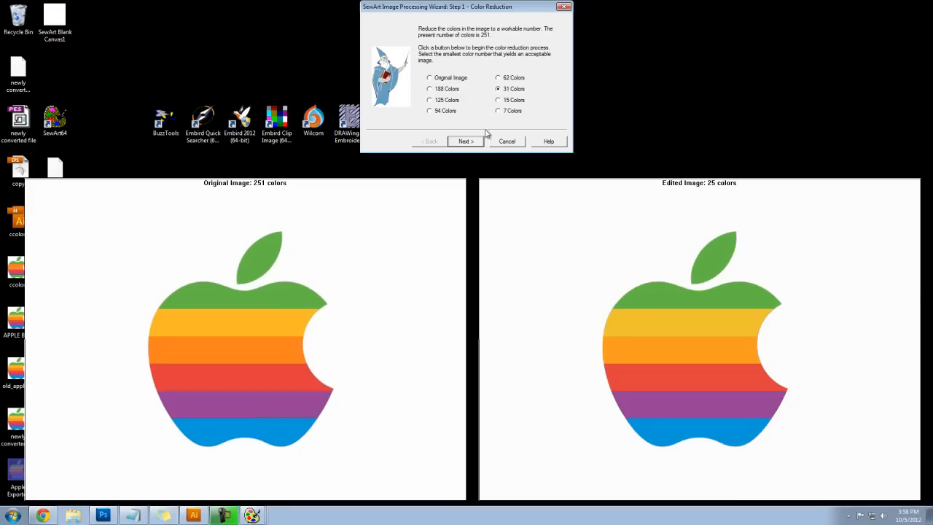
# In Step 2 Merge Colors, try 0.20%–1.60% and settle on 6.40%, leaving 7 colours
pyautogui.click(464, 139)
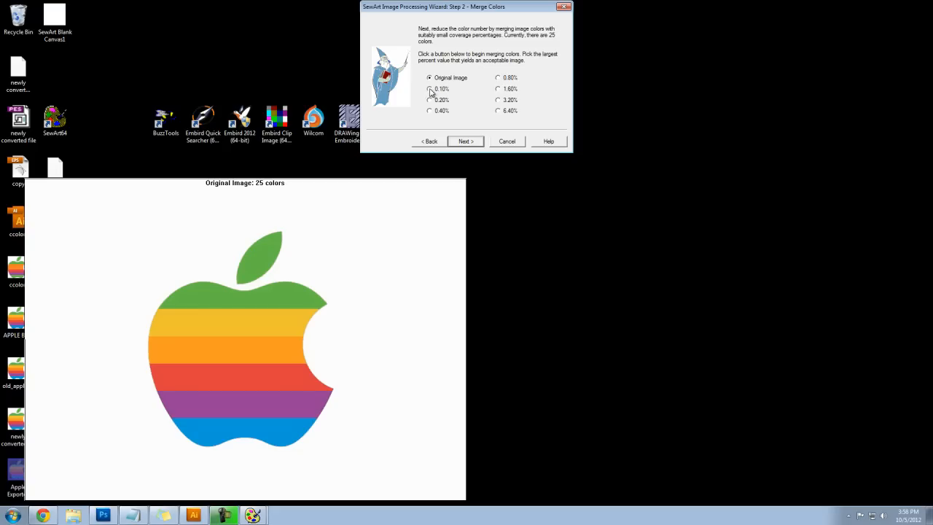
pyautogui.click(430, 99)
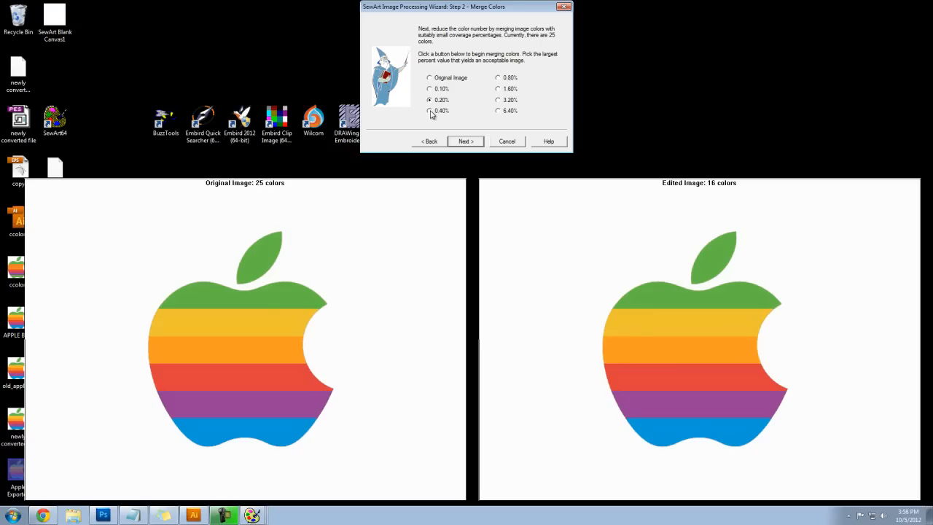
pyautogui.click(429, 111)
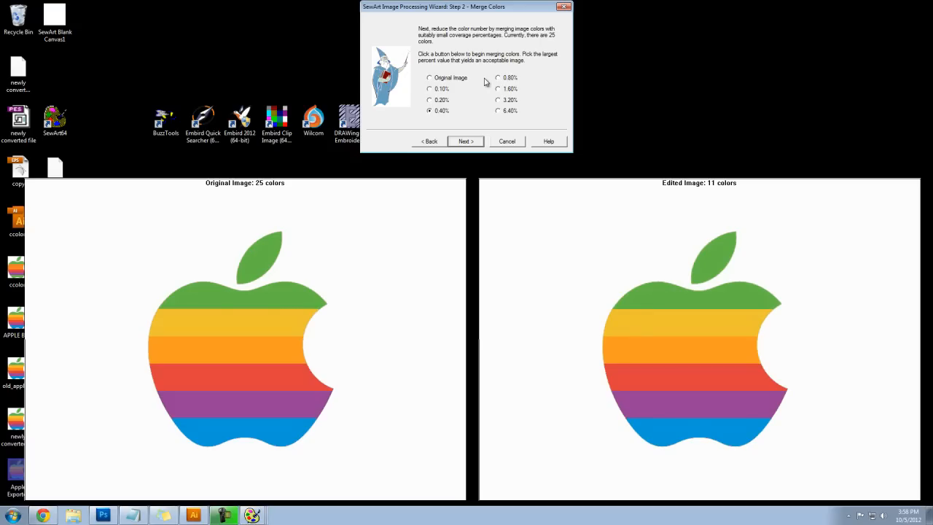
pyautogui.click(499, 77)
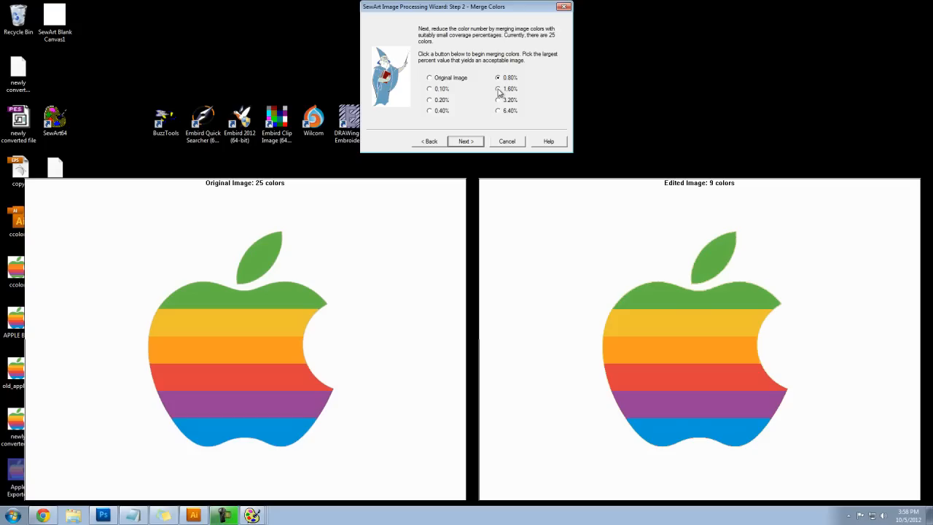
pyautogui.click(499, 89)
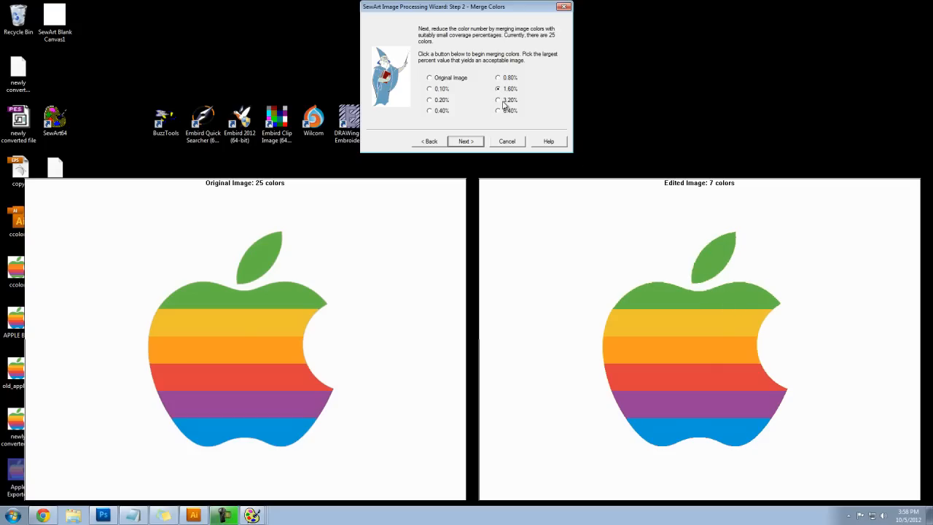
pyautogui.click(499, 110)
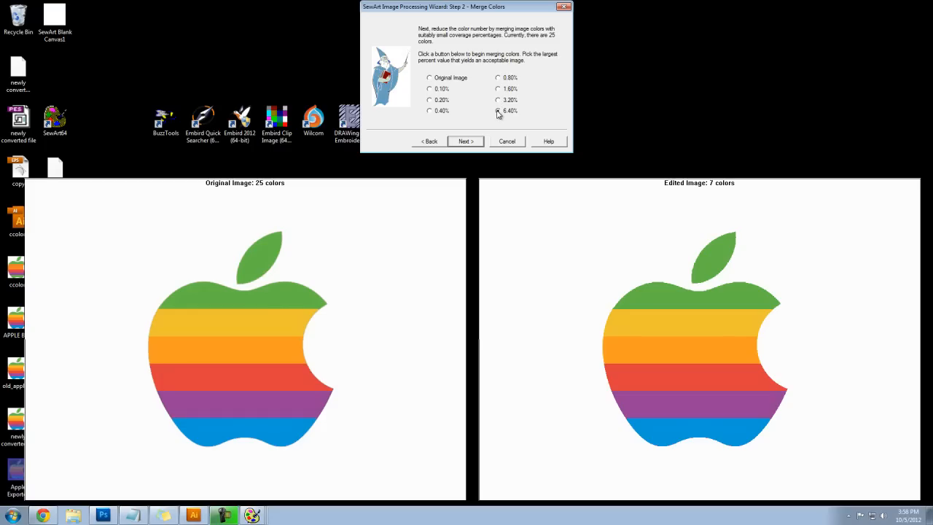
pyautogui.click(498, 110)
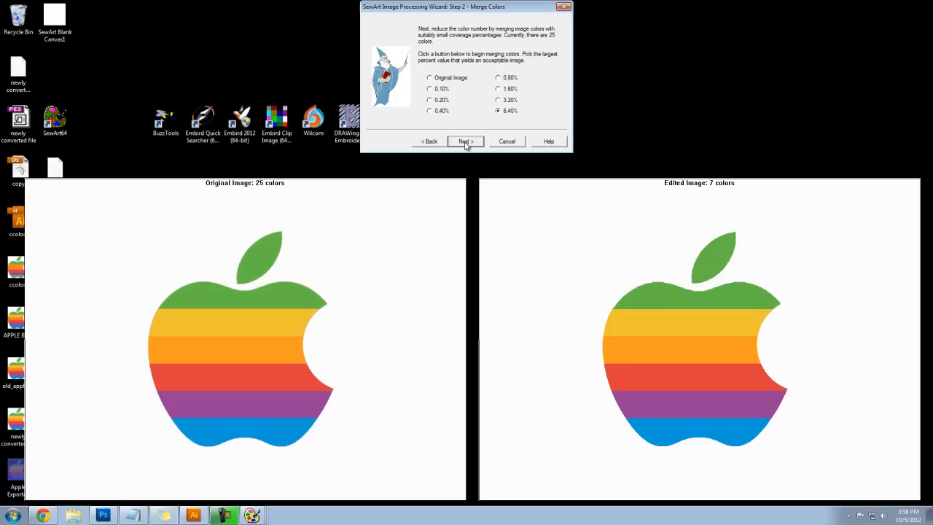
pyautogui.click(465, 141)
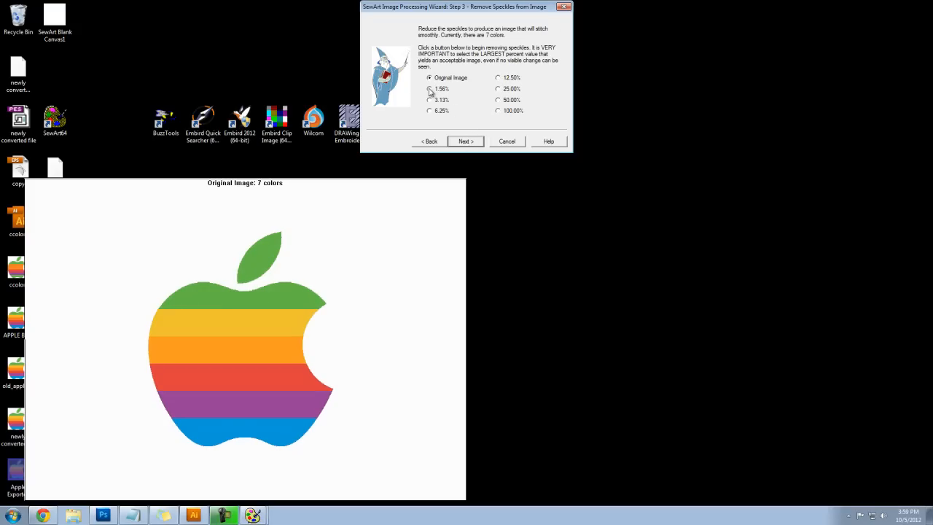
# In Step 3 Remove Speckles, try 3.13% then apply 100.00% and continue to final cleanup
pyautogui.click(428, 99)
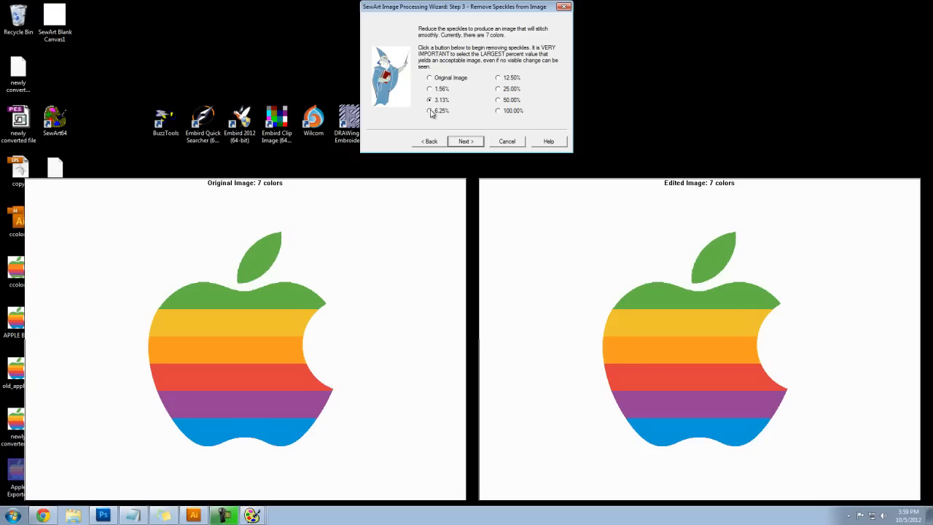
pyautogui.click(429, 111)
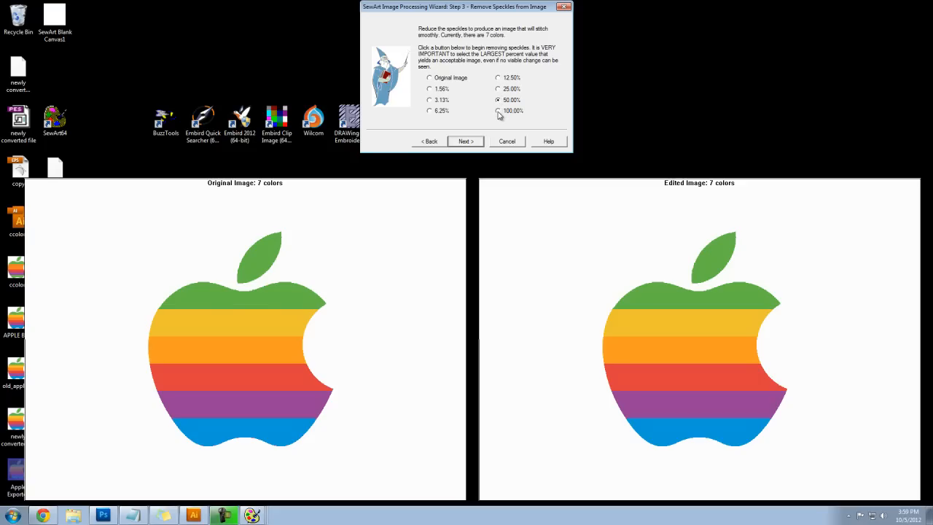
pyautogui.click(498, 111)
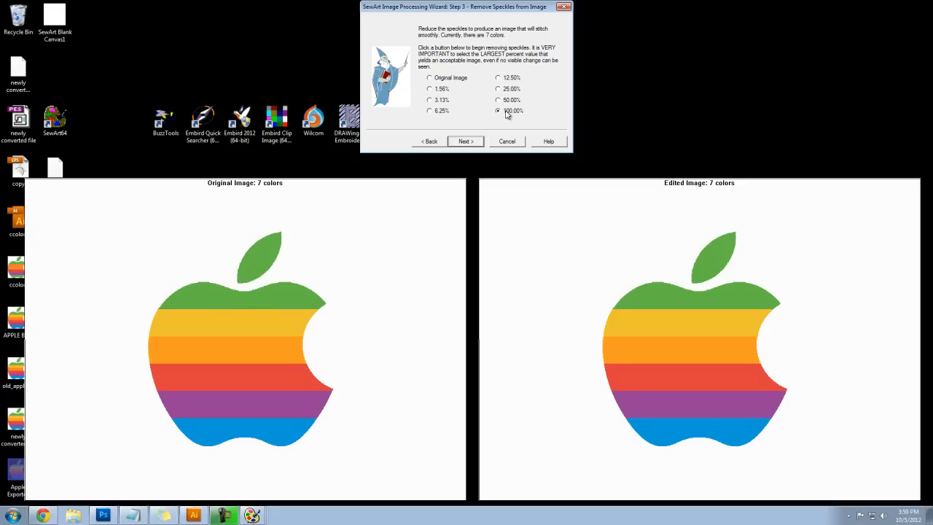
pyautogui.click(465, 140)
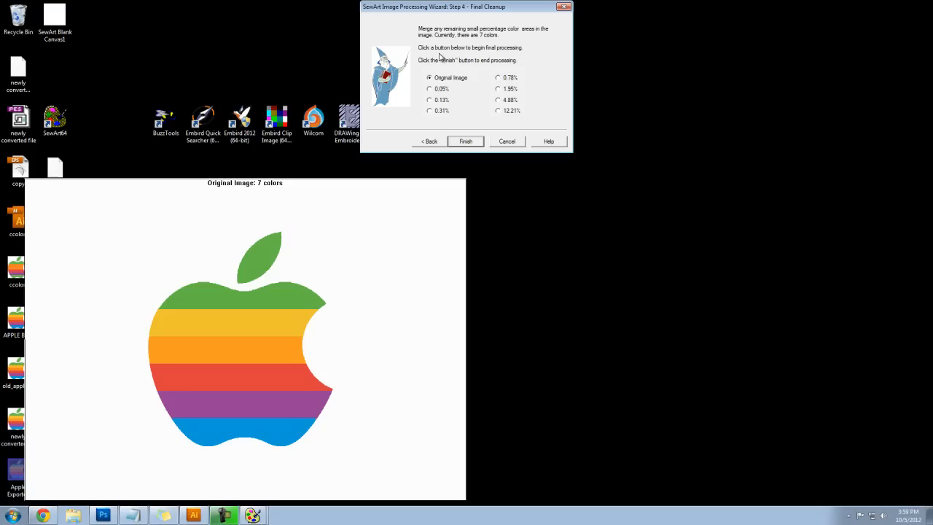
# In Step 4 Final Cleanup, try 0.05%, 1.95% and 12.21%, then finish with 4.88% keeping 7 colours
pyautogui.click(428, 89)
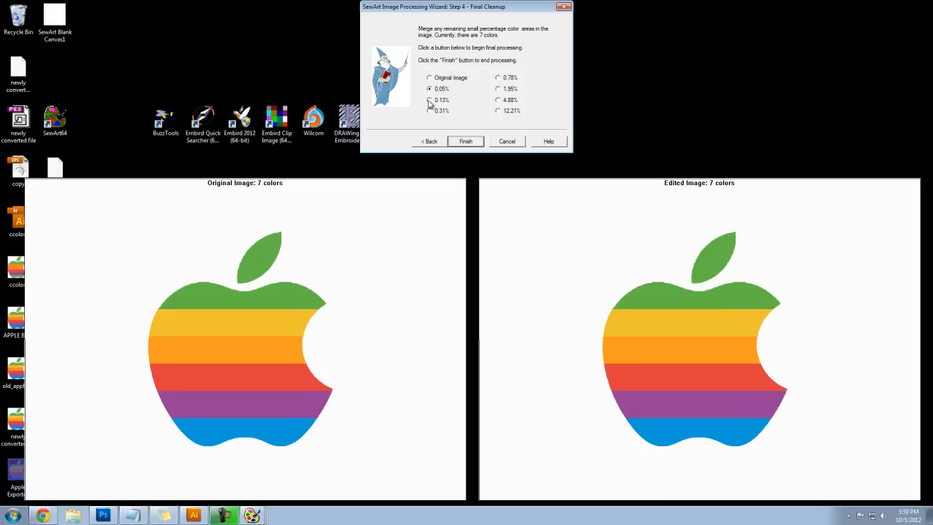
pyautogui.click(429, 100)
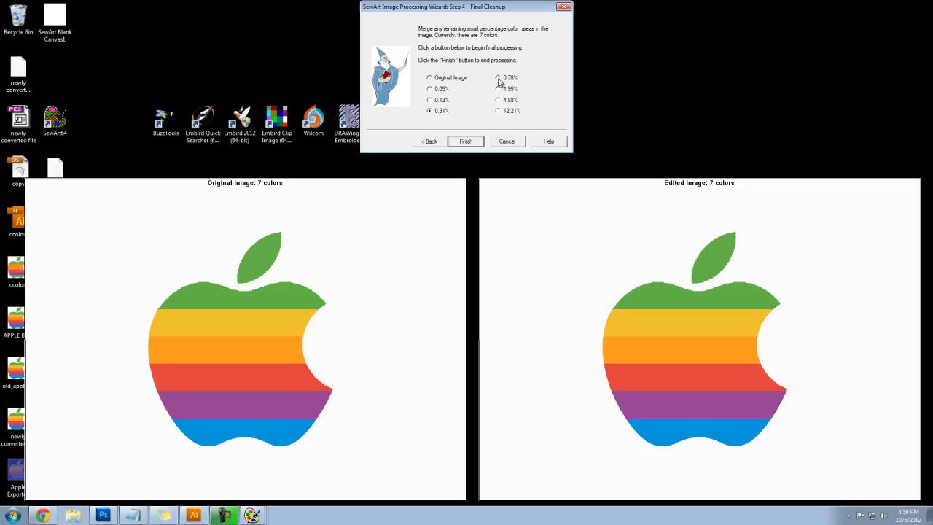
pyautogui.click(499, 89)
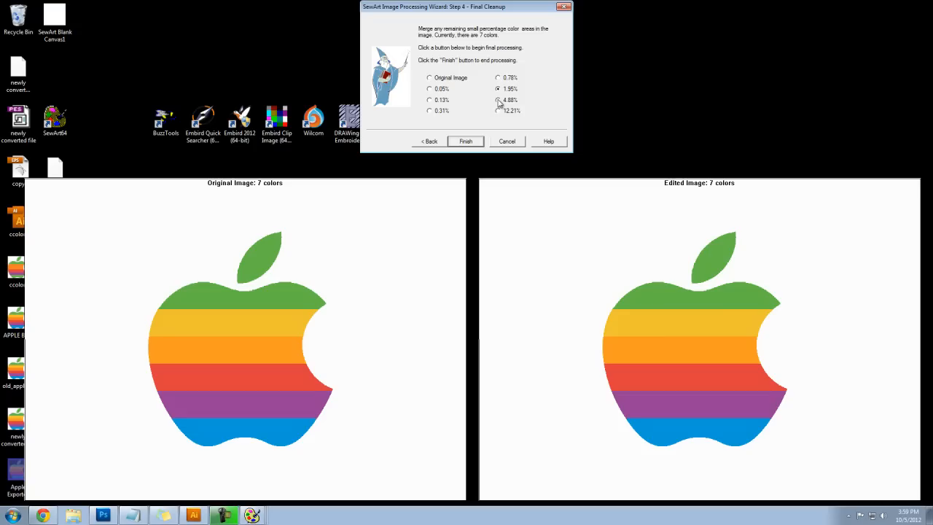
pyautogui.click(498, 110)
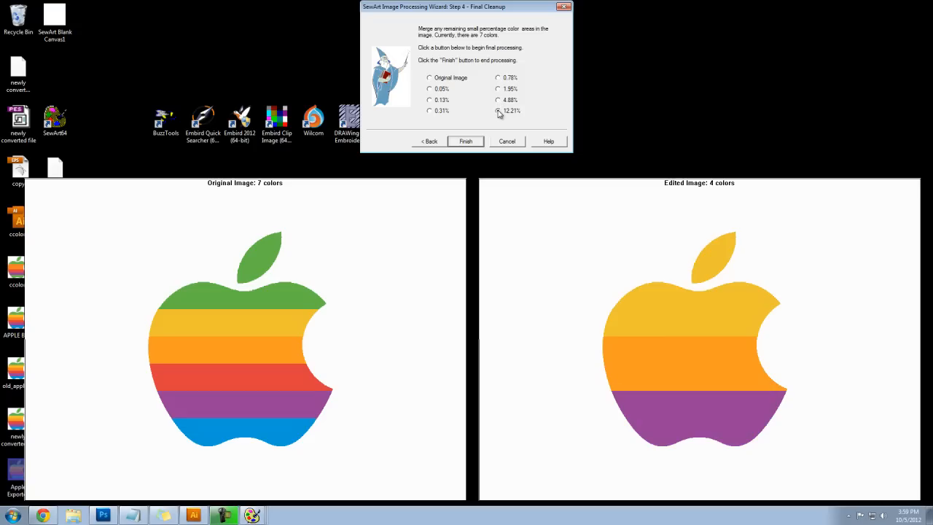
pyautogui.click(499, 111)
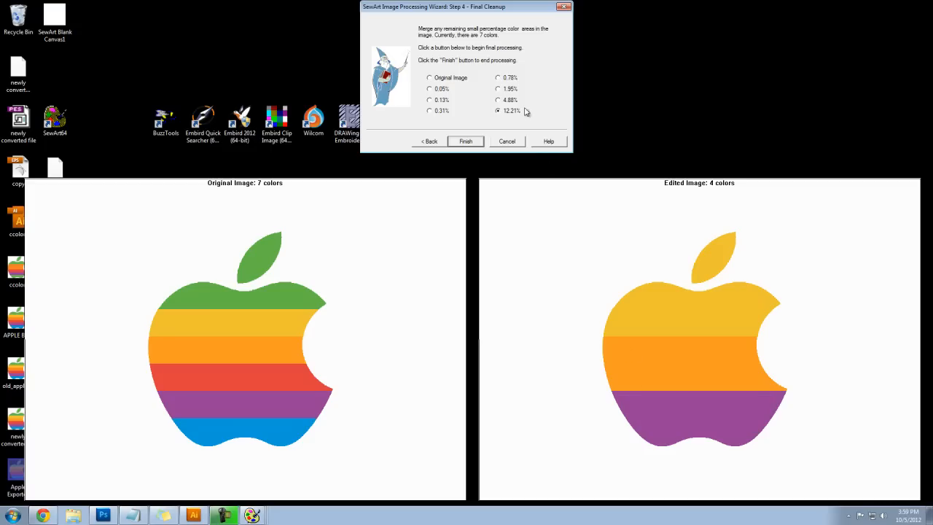
pyautogui.click(498, 99)
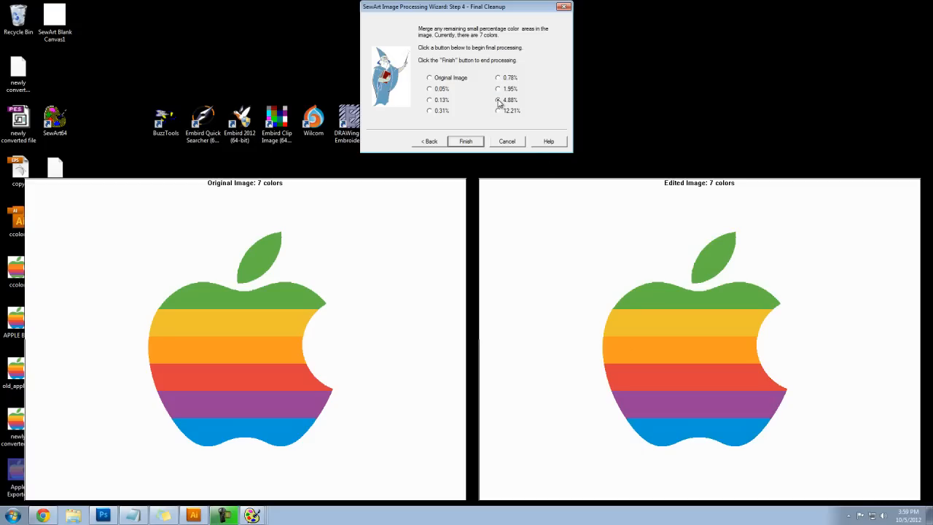
pyautogui.click(498, 99)
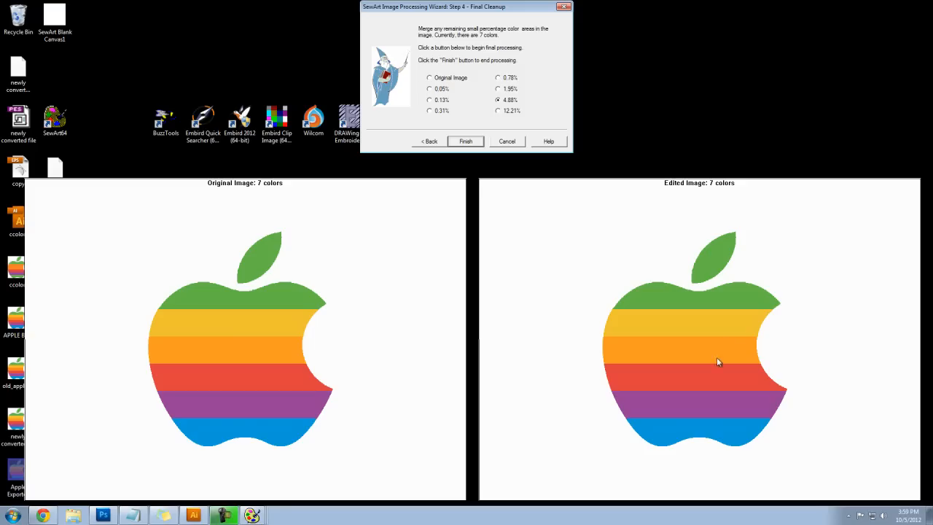
pyautogui.moveTo(658, 283)
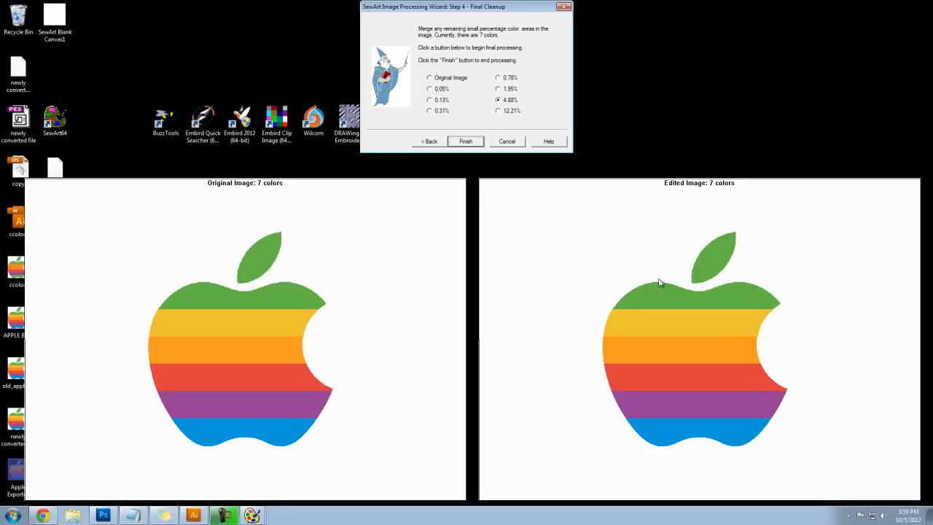
pyautogui.moveTo(480, 158)
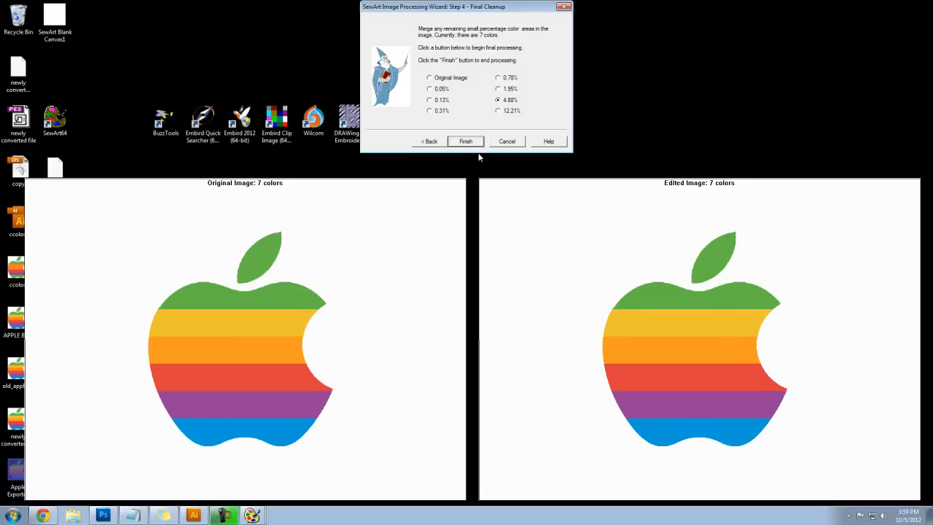
pyautogui.click(466, 140)
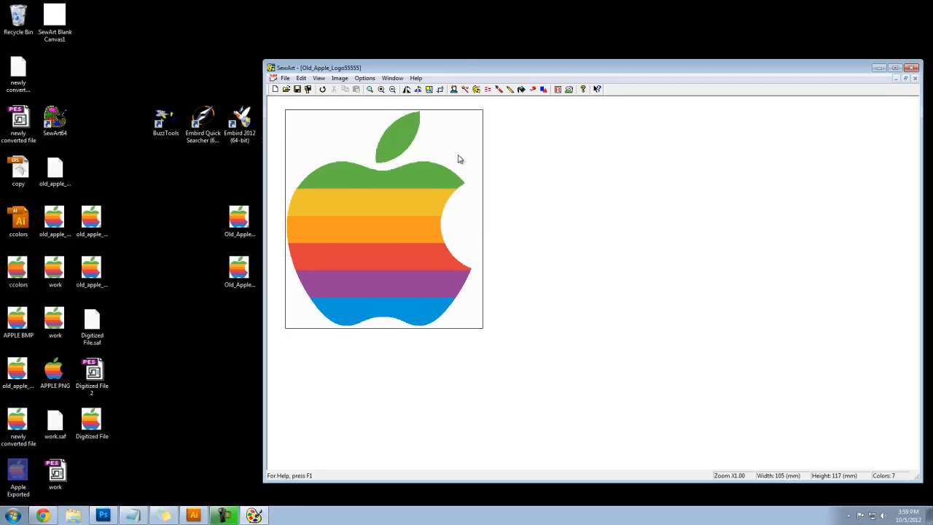
# Maximize the SewArt window and enter Stitch Mode for the 7-colour apple
pyautogui.click(904, 67)
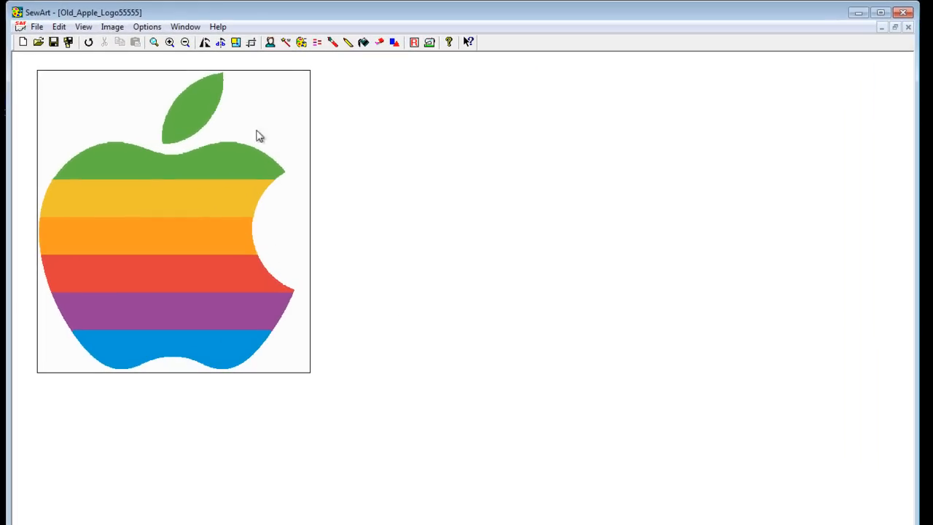
pyautogui.moveTo(243, 122)
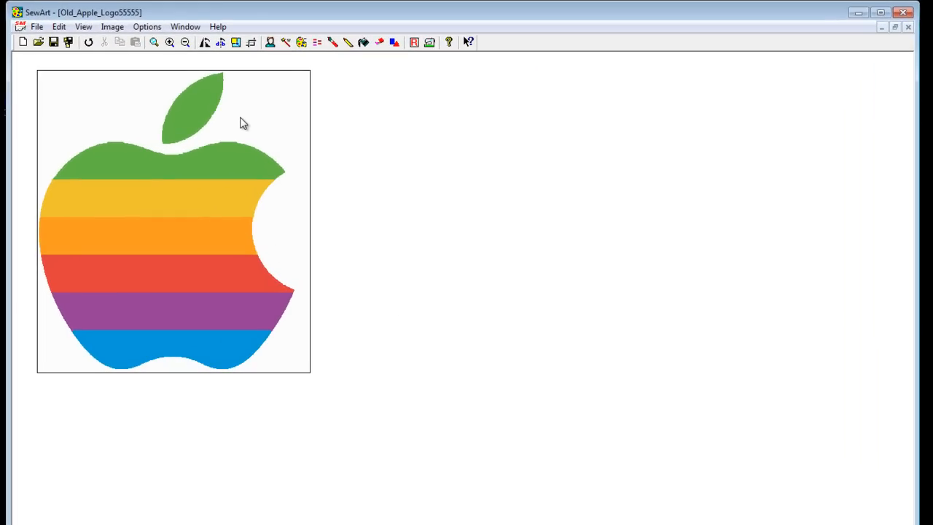
pyautogui.moveTo(230, 231)
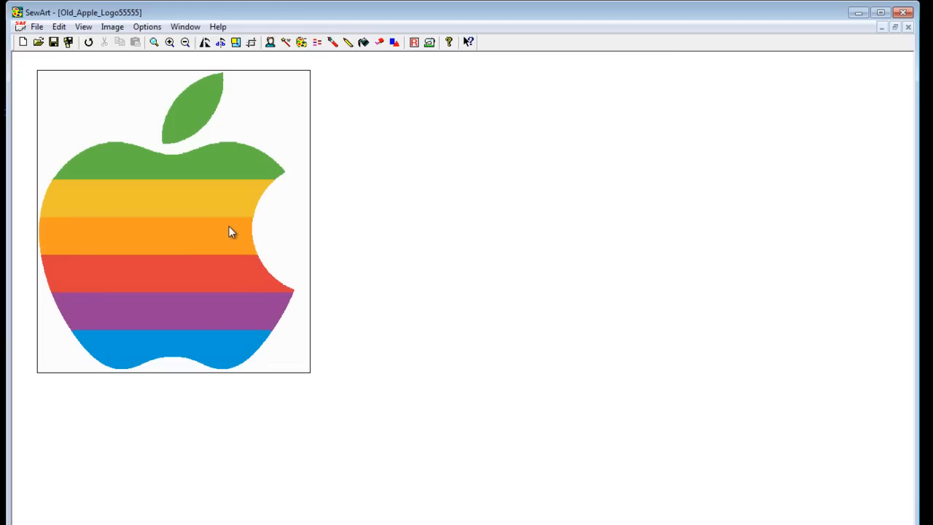
pyautogui.moveTo(347, 123)
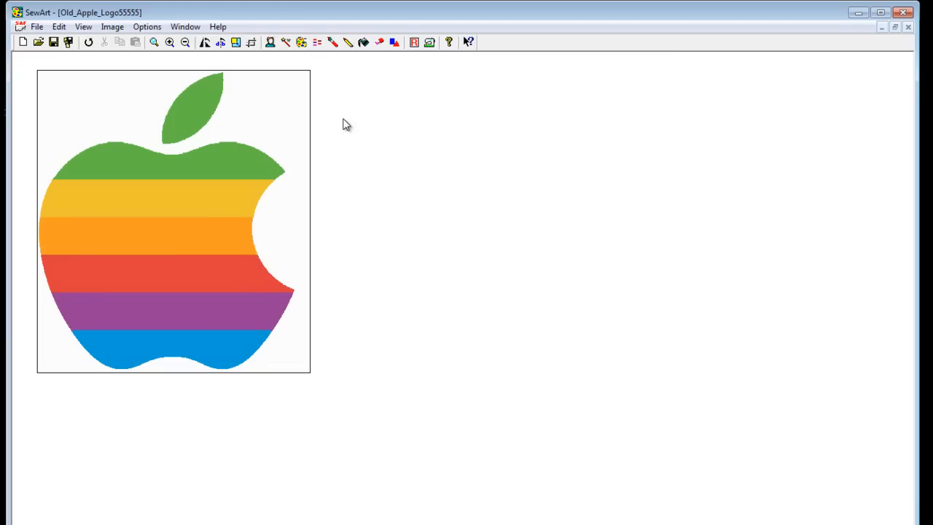
pyautogui.moveTo(430, 41)
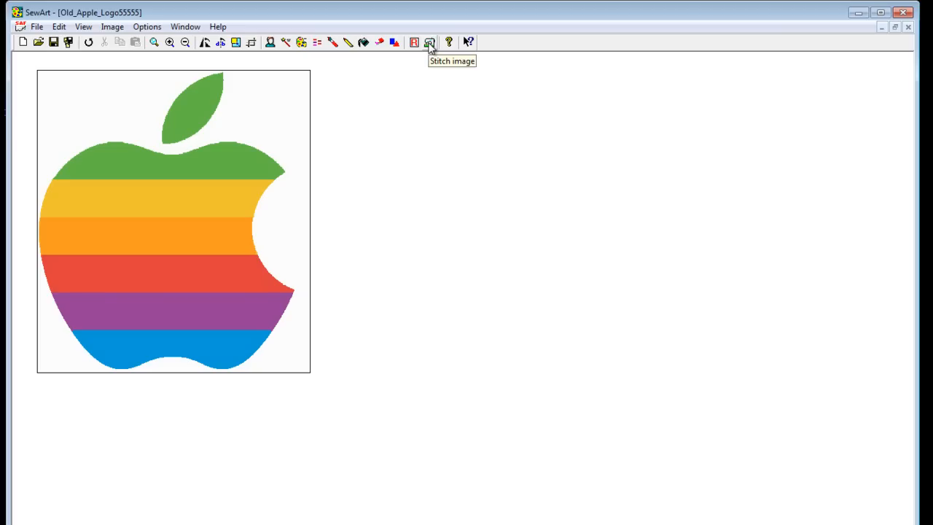
pyautogui.click(428, 41)
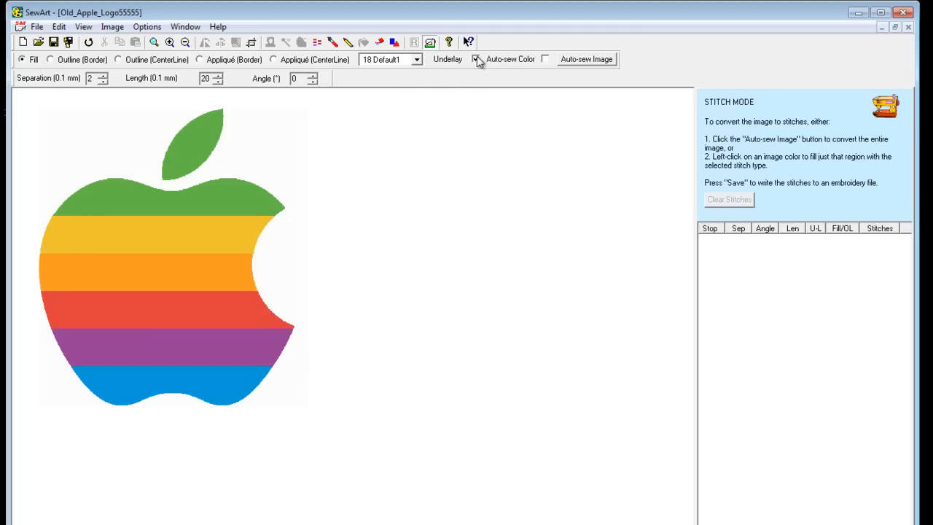
# Enable Auto-sew Color and Sew All Colors, acknowledging the finished message
pyautogui.click(475, 59)
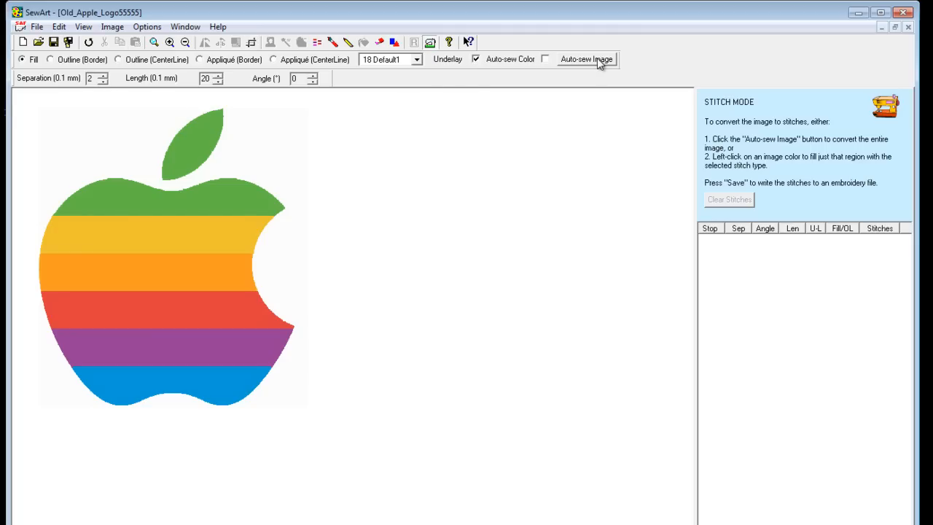
pyautogui.click(586, 59)
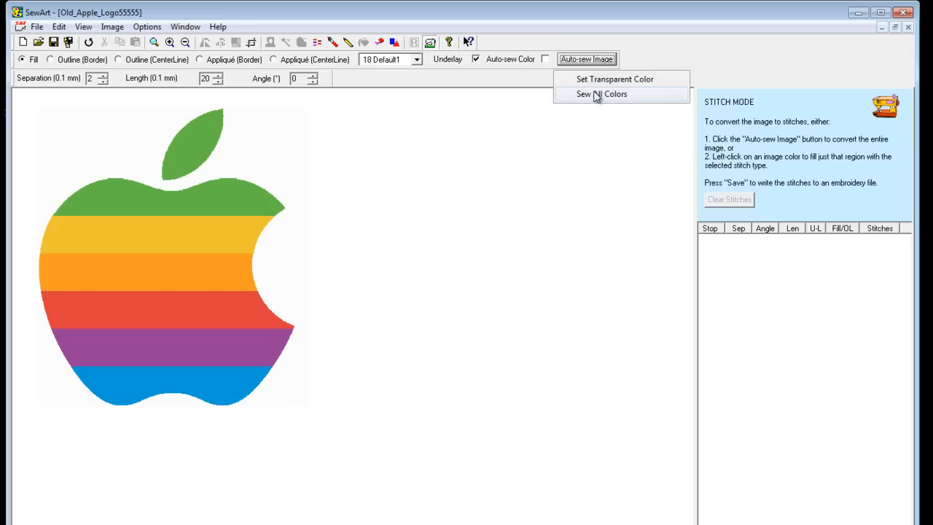
pyautogui.click(600, 93)
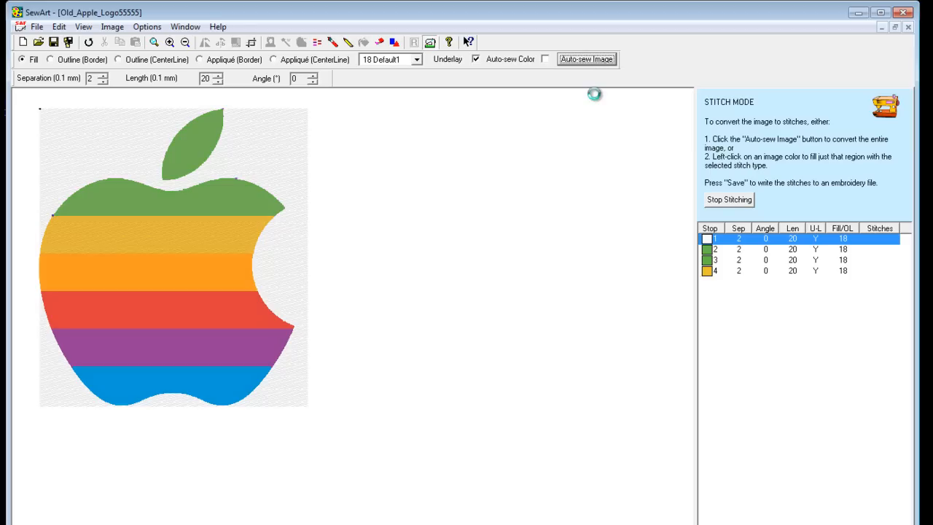
pyautogui.click(586, 59)
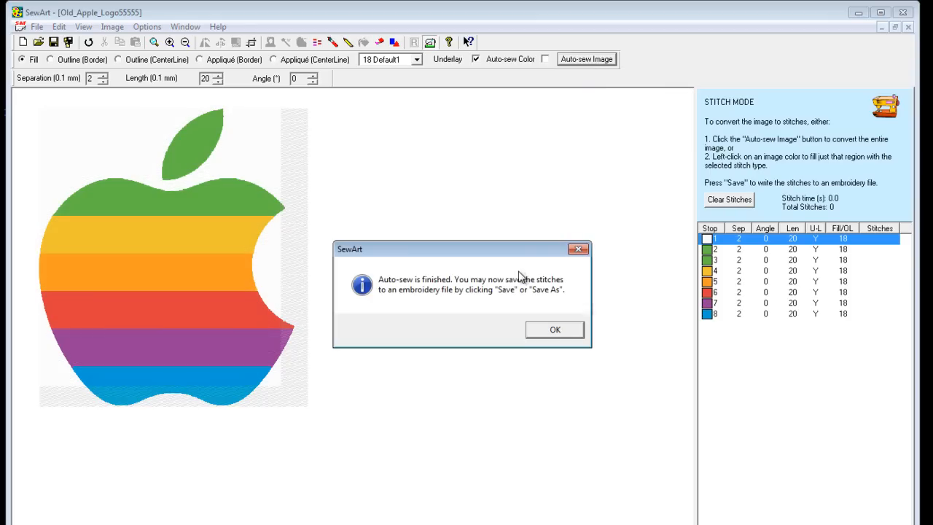
pyautogui.moveTo(513, 280)
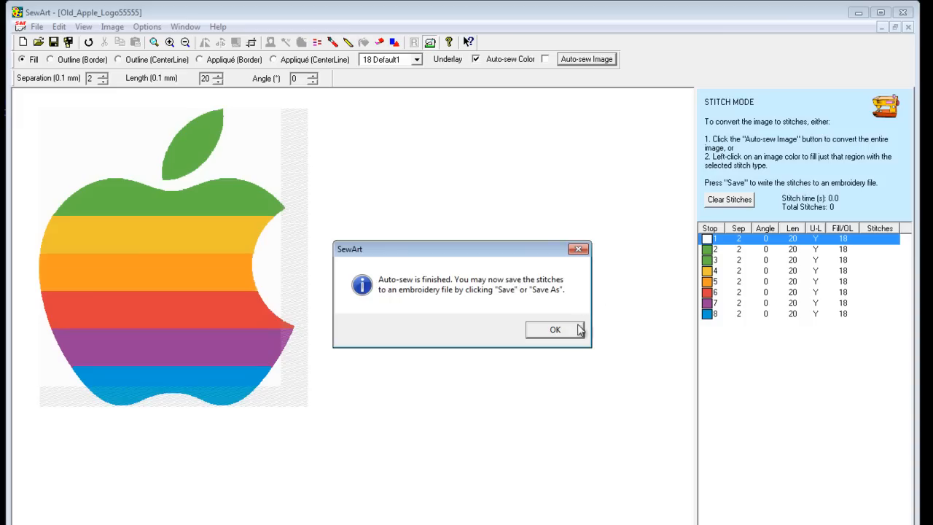
pyautogui.click(554, 330)
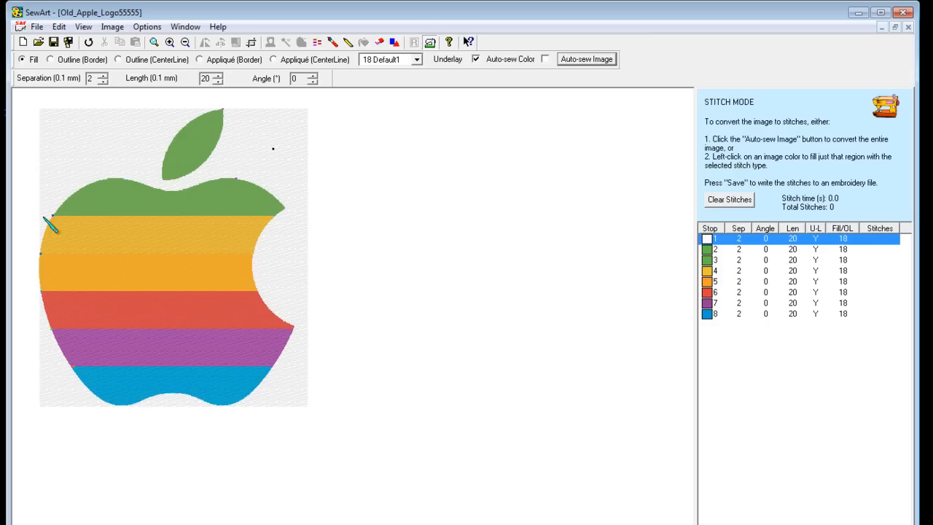
pyautogui.moveTo(309, 181)
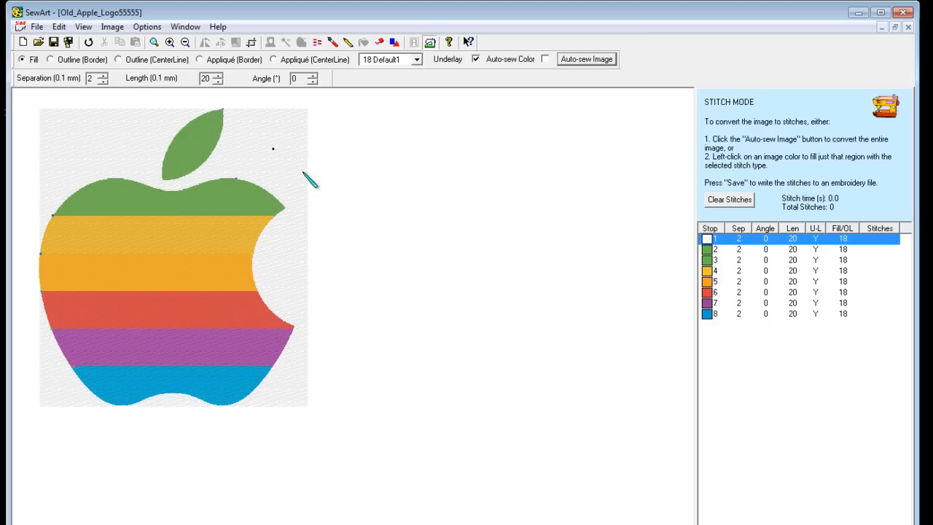
# Delete the white background thread stop from the stitch list via its right-click menu
pyautogui.rightClick(705, 239)
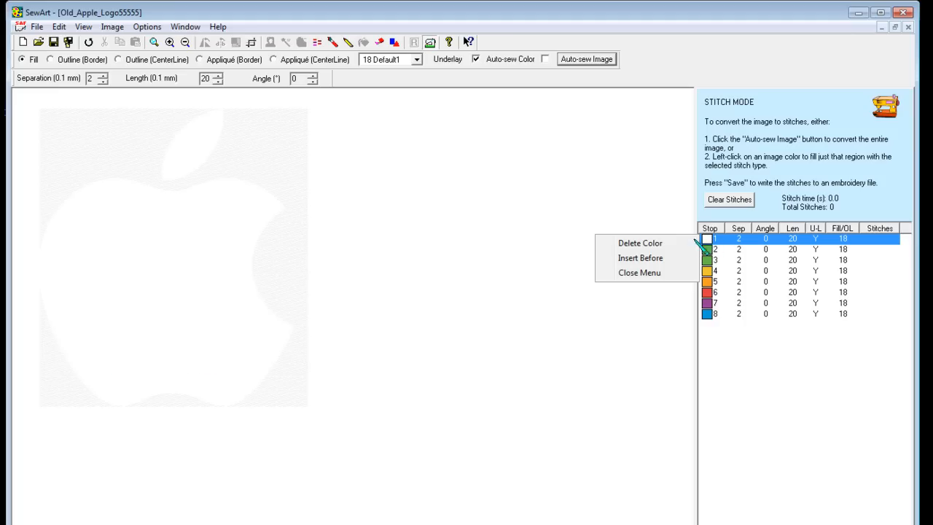
pyautogui.moveTo(640, 242)
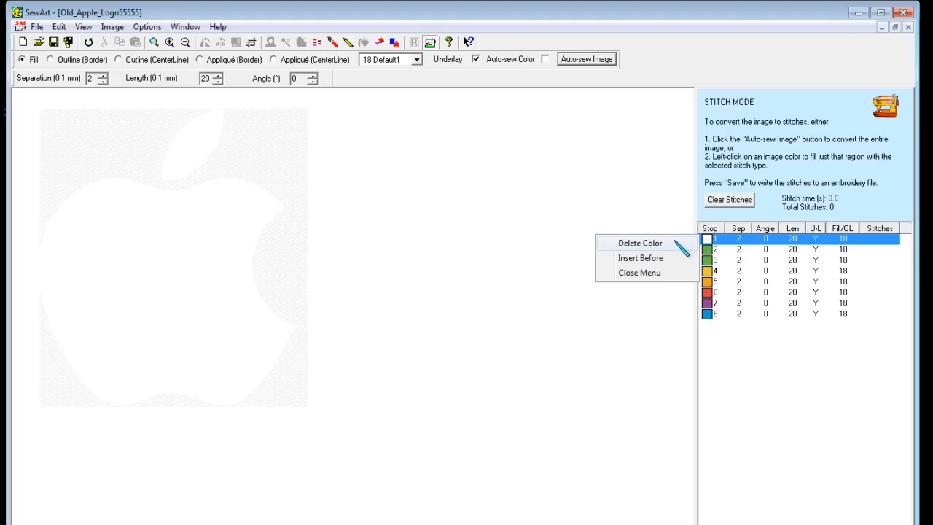
pyautogui.click(640, 242)
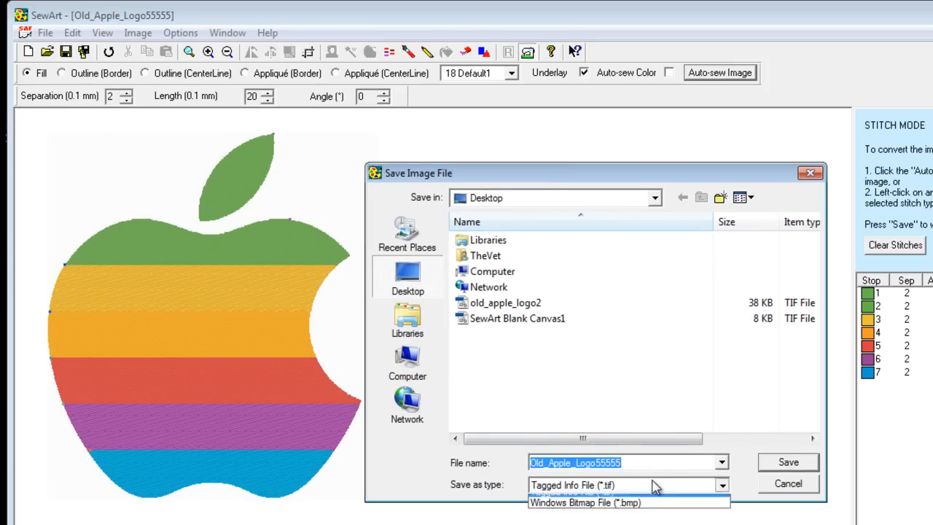
# Save the apple image as a Windows Bitmap (*.bmp) on the desktop
pyautogui.click(583, 501)
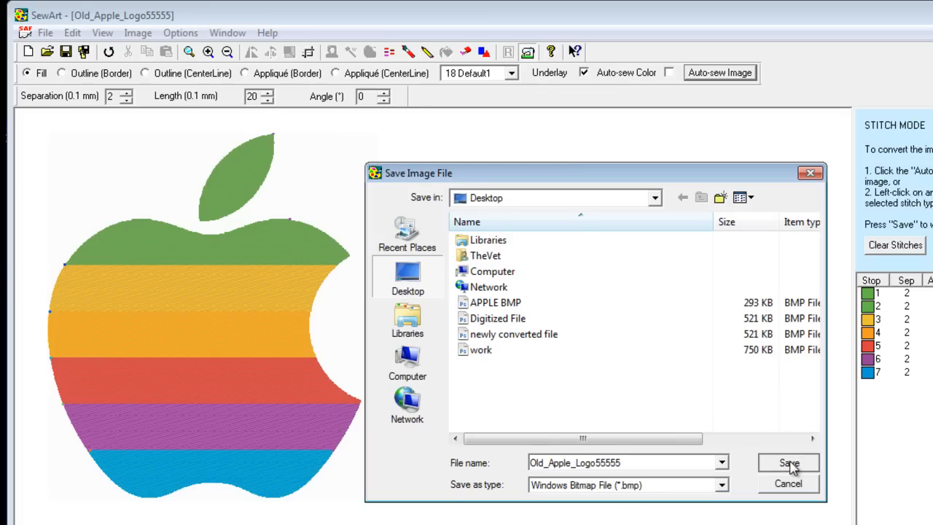
pyautogui.click(789, 463)
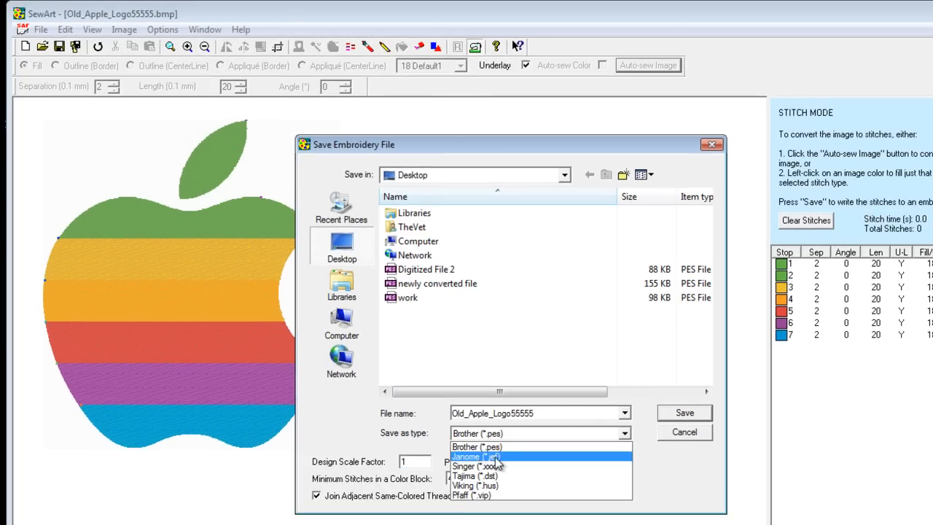
pyautogui.moveTo(504, 495)
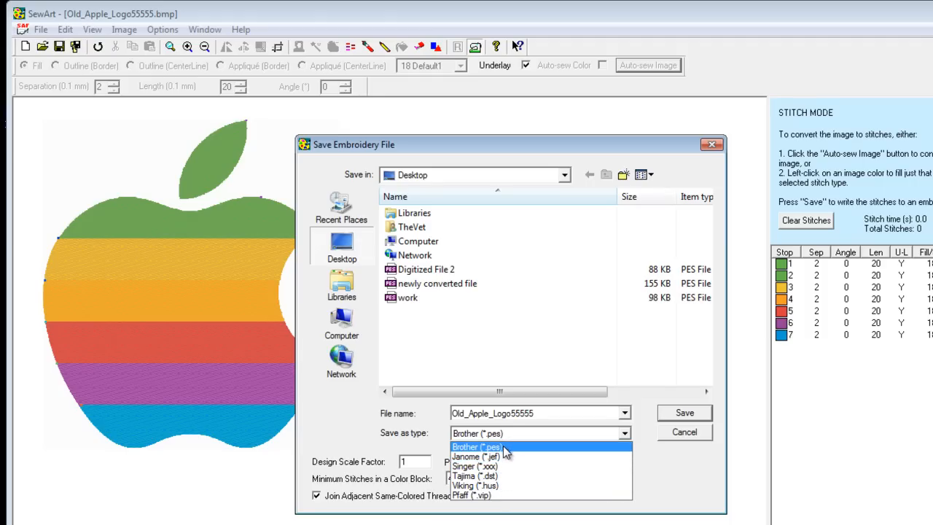
# Save the stitches as a Brother (*.pes) embroidery file on the desktop and confirm success
pyautogui.click(475, 446)
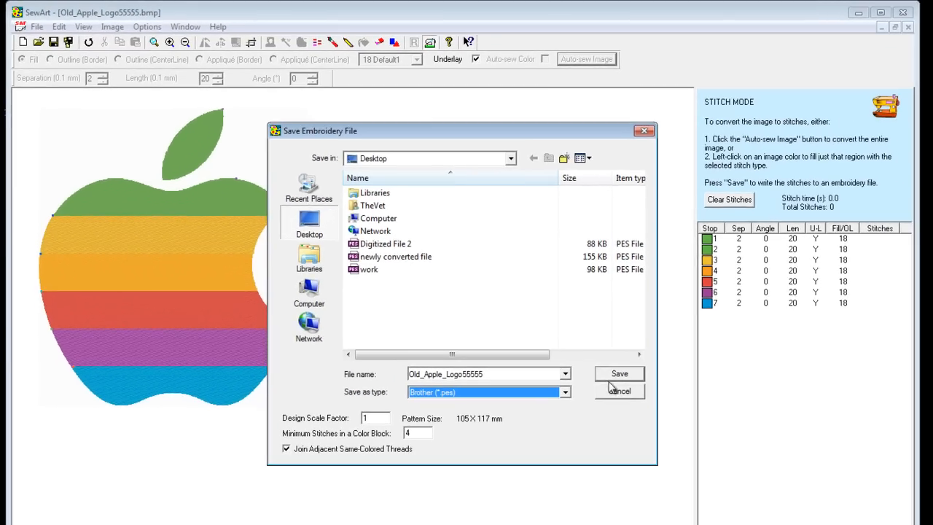
pyautogui.click(618, 373)
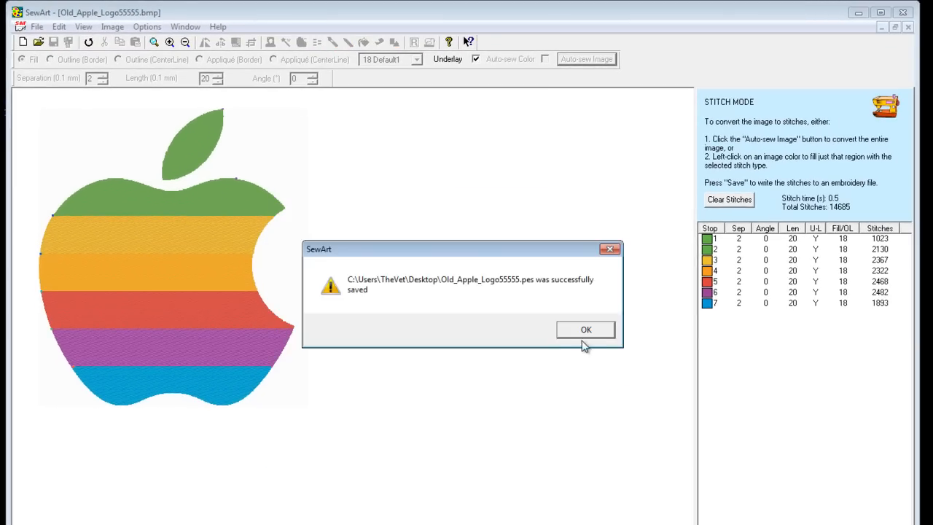
pyautogui.click(586, 329)
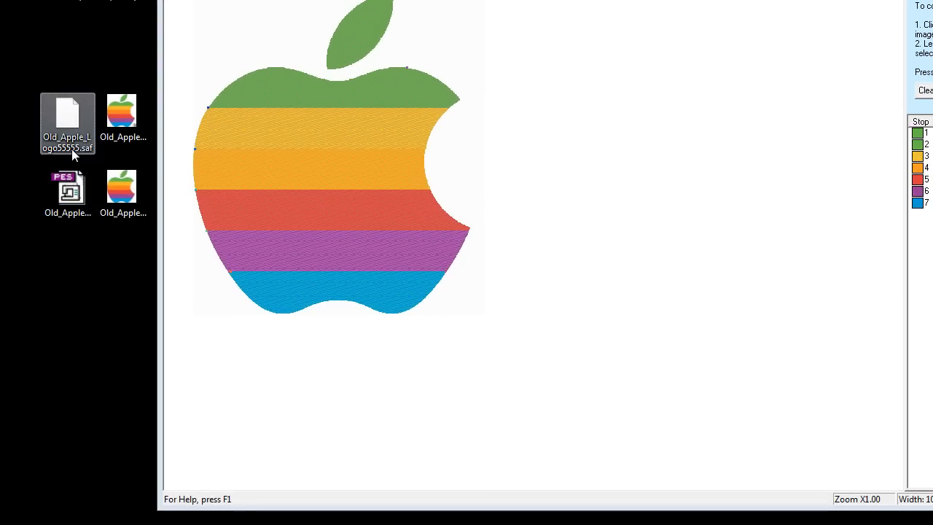
# Show the desktop Old_Apple_Logo55555 PES file's Properties window and nudge it aside
pyautogui.click(122, 117)
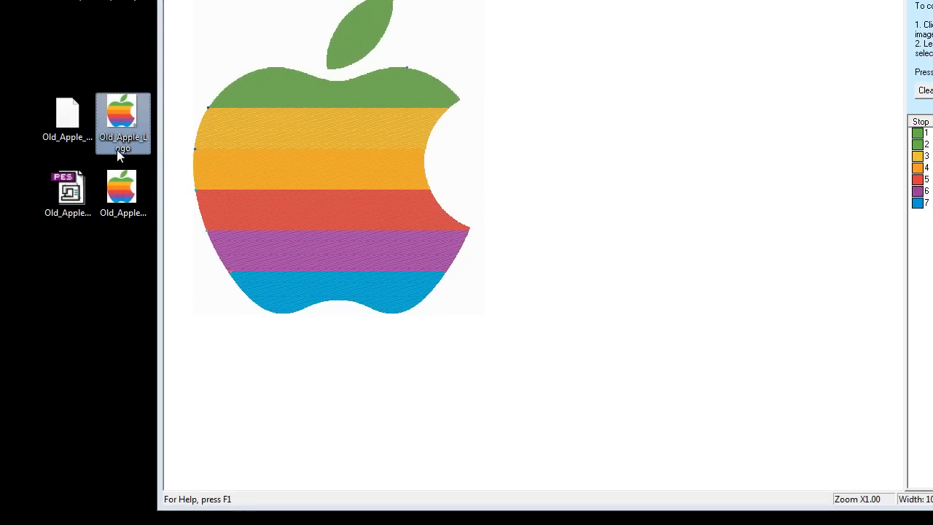
pyautogui.rightClick(122, 119)
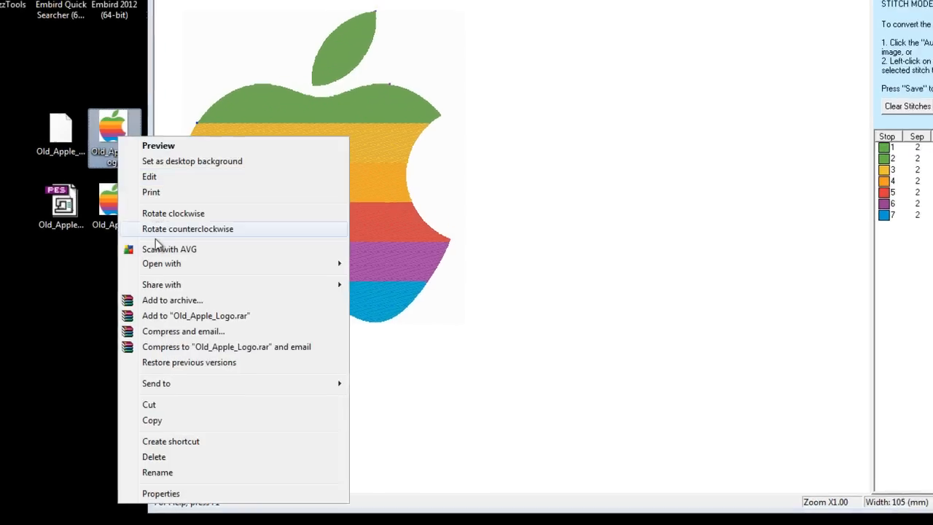
pyautogui.click(160, 493)
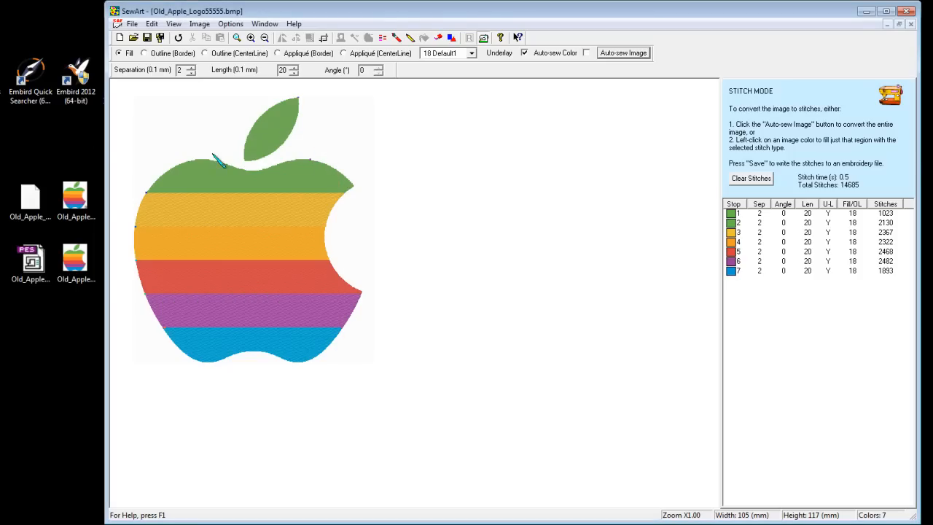
pyautogui.click(31, 262)
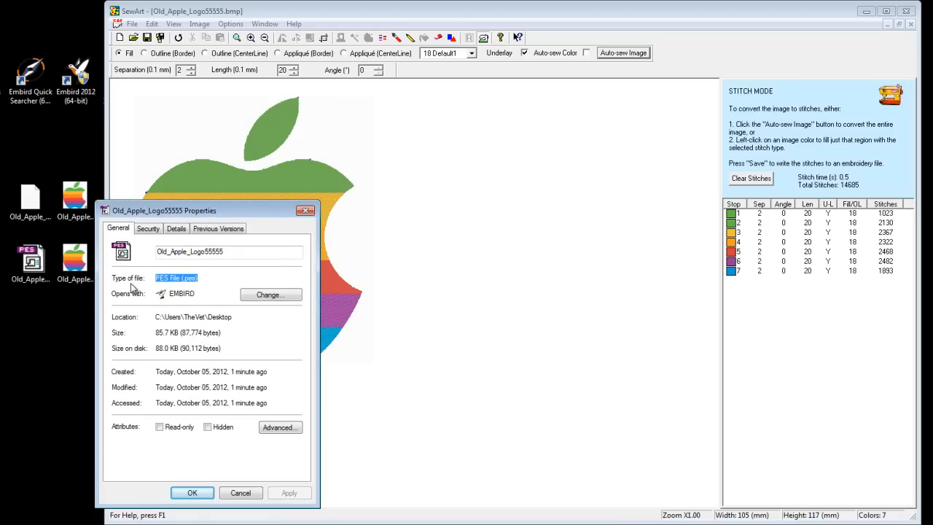
pyautogui.moveTo(202, 219)
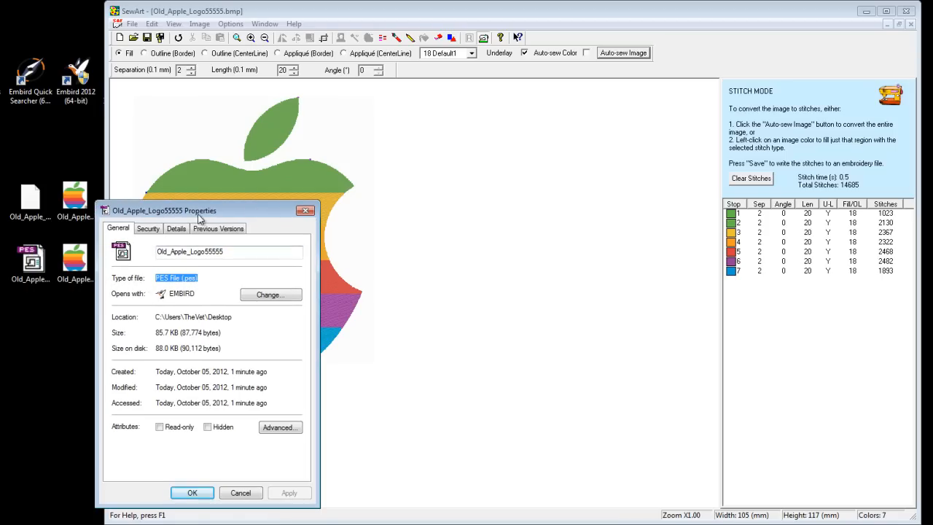
pyautogui.moveTo(197, 210); pyautogui.dragTo(197, 184)
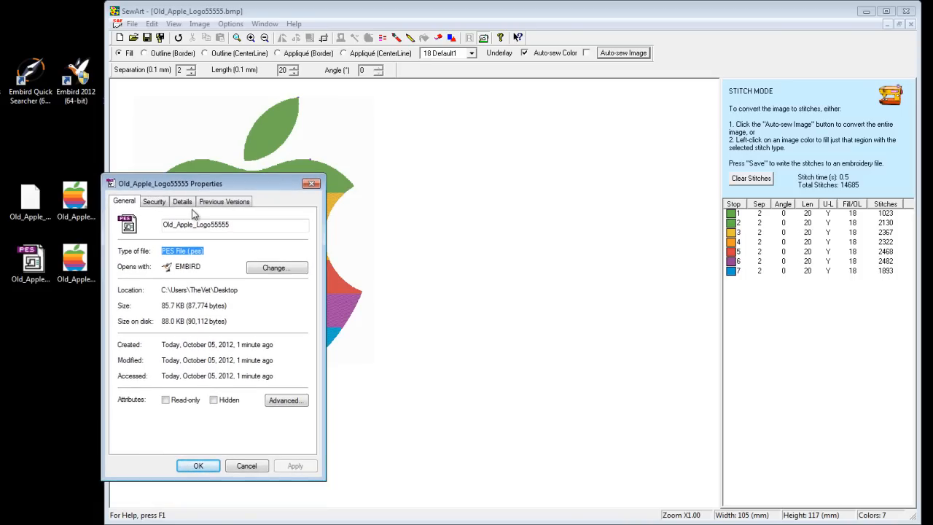